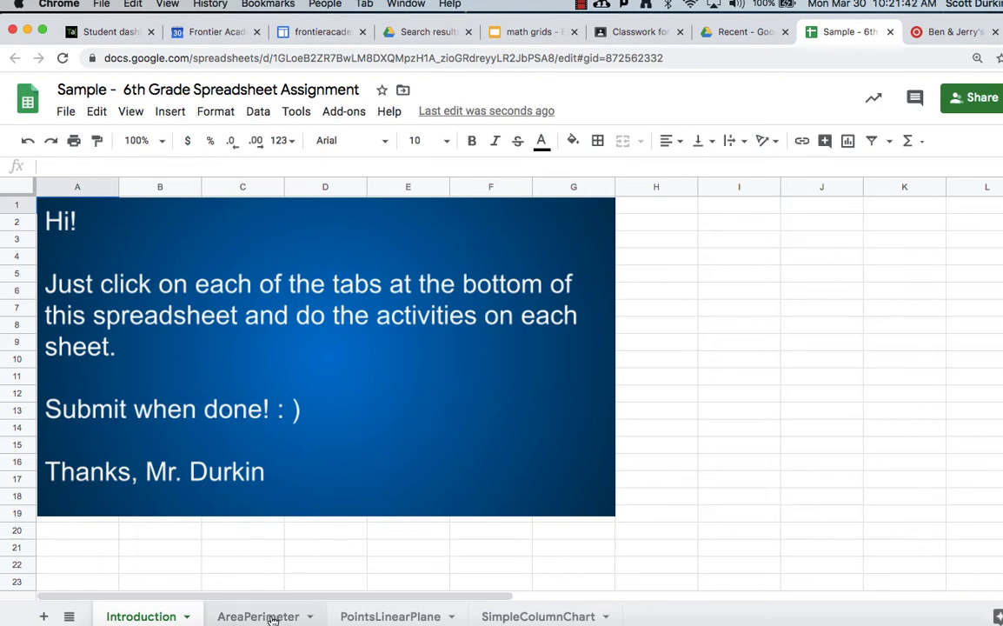
# - Switch to the AreaPerimeter sheet with the purple shape's perimeter and area questions
pyautogui.click(258, 615)
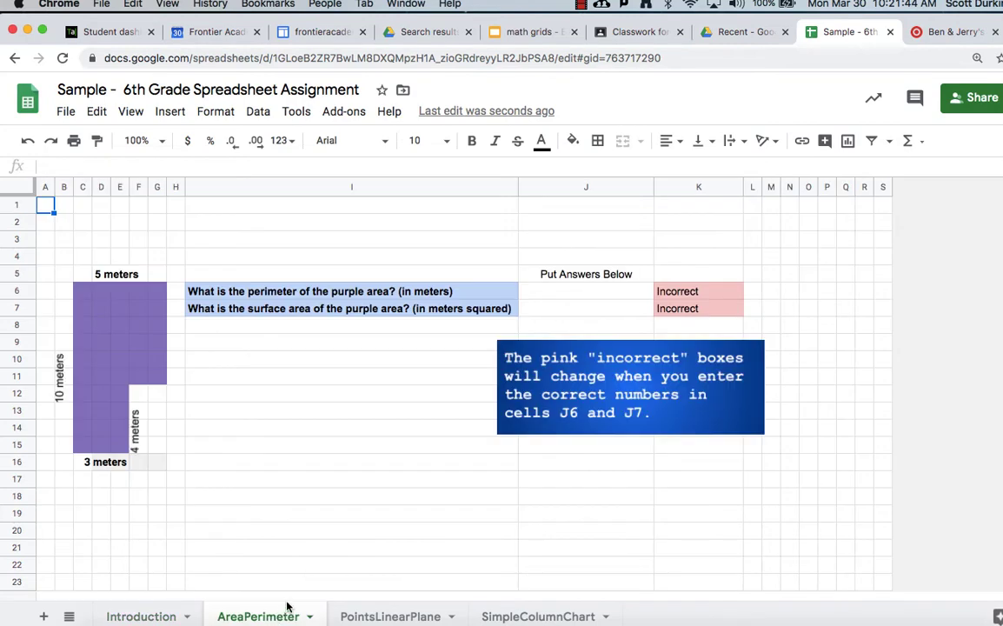
pyautogui.moveTo(423, 299)
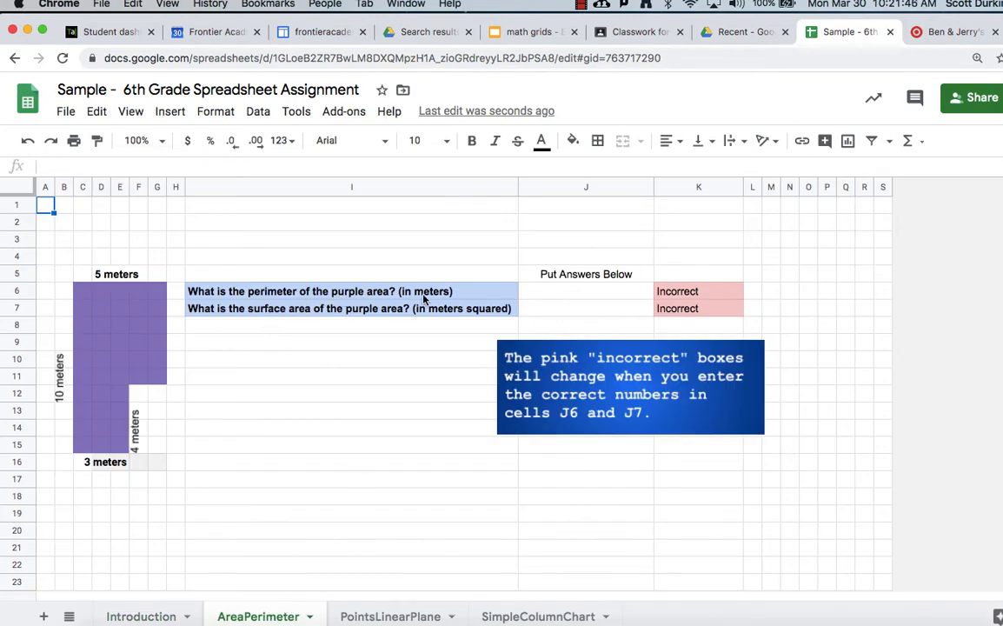
pyautogui.moveTo(76, 278)
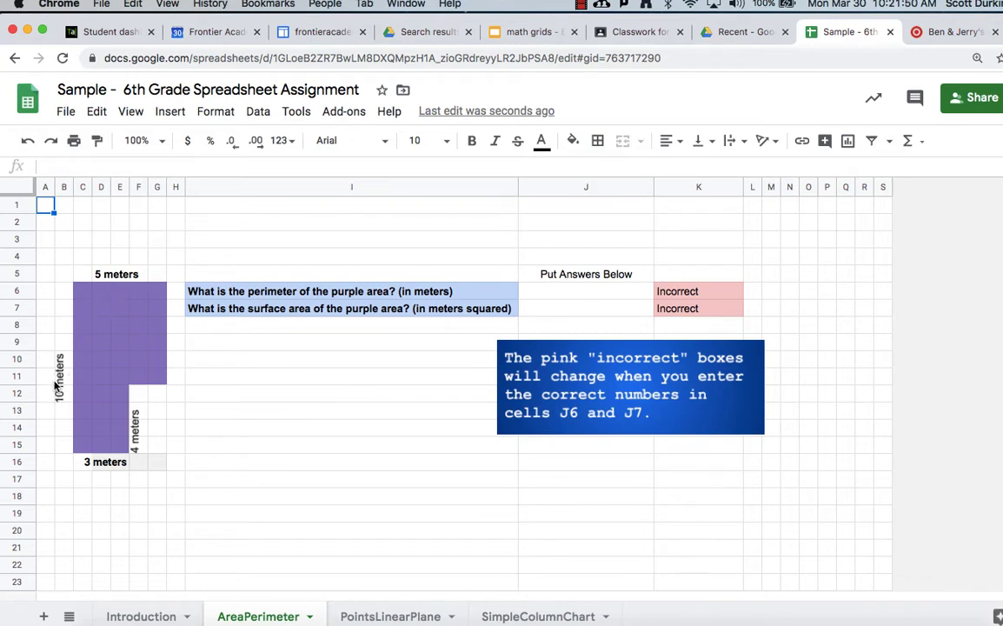
pyautogui.moveTo(94, 476)
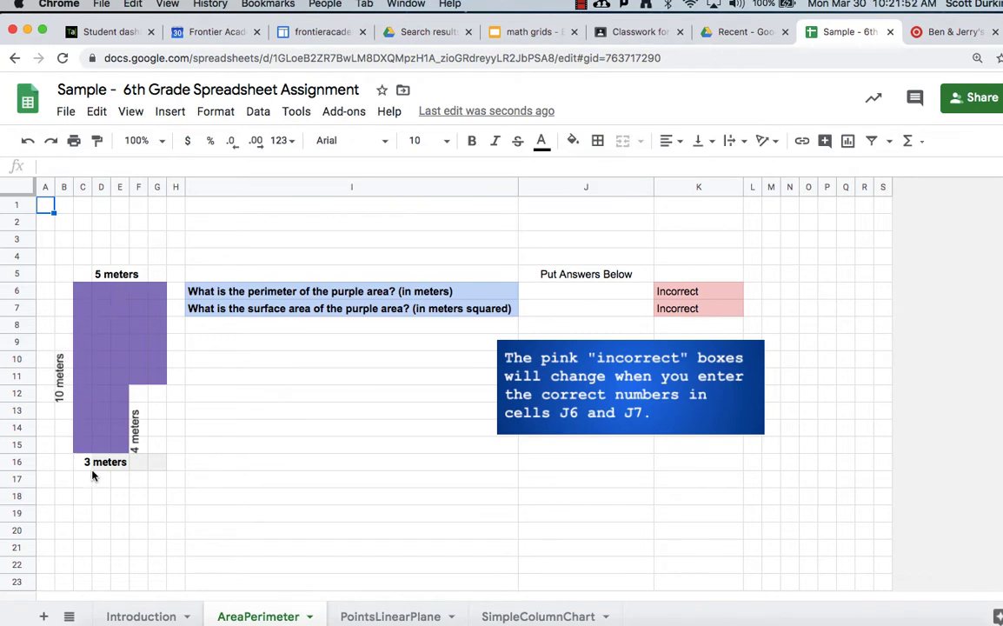
pyautogui.moveTo(122, 471)
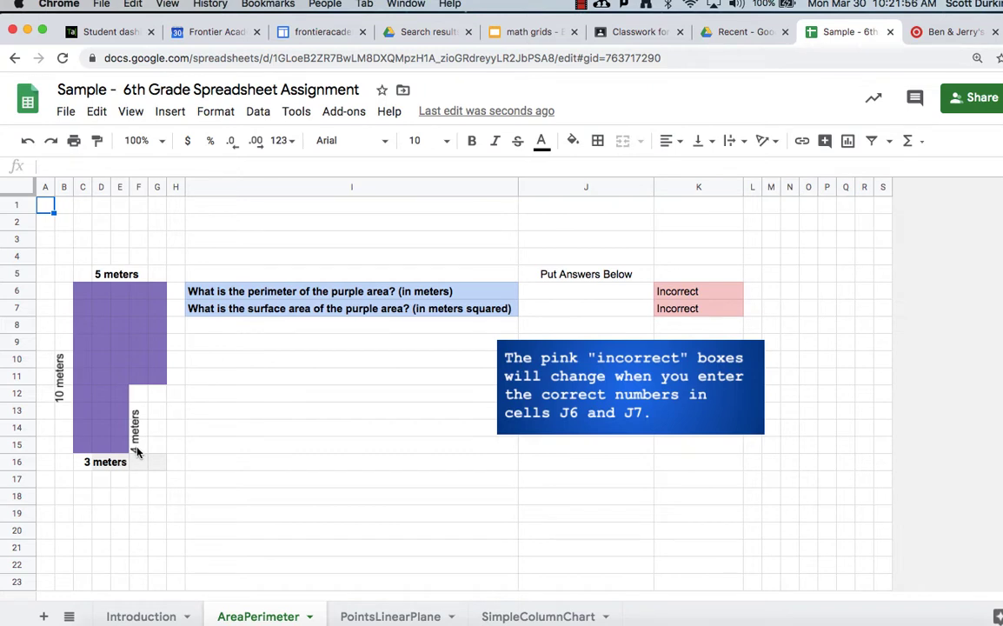
pyautogui.moveTo(141, 410)
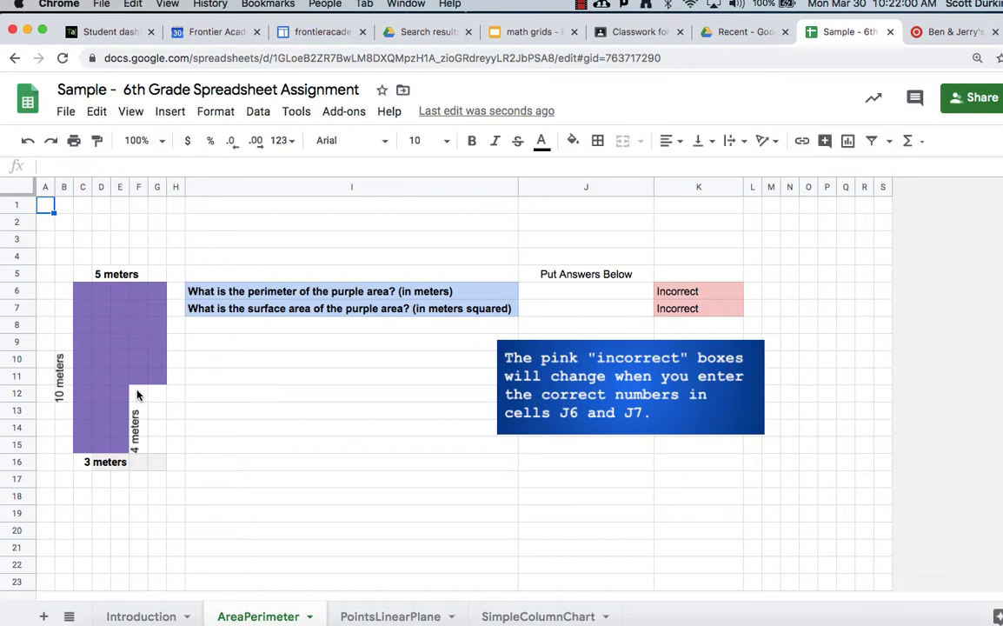
pyautogui.moveTo(161, 397)
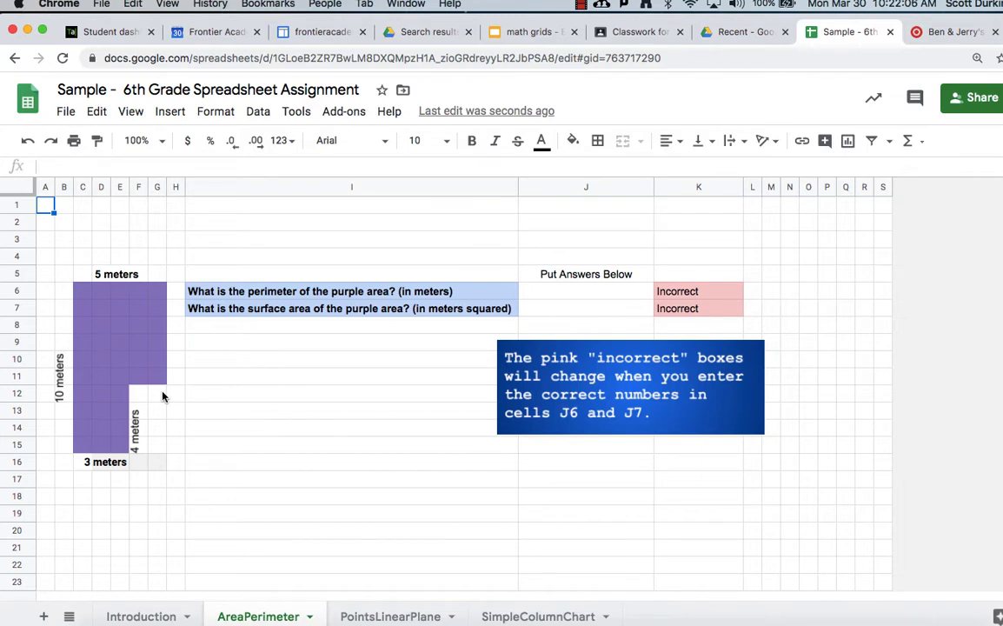
pyautogui.moveTo(180, 362)
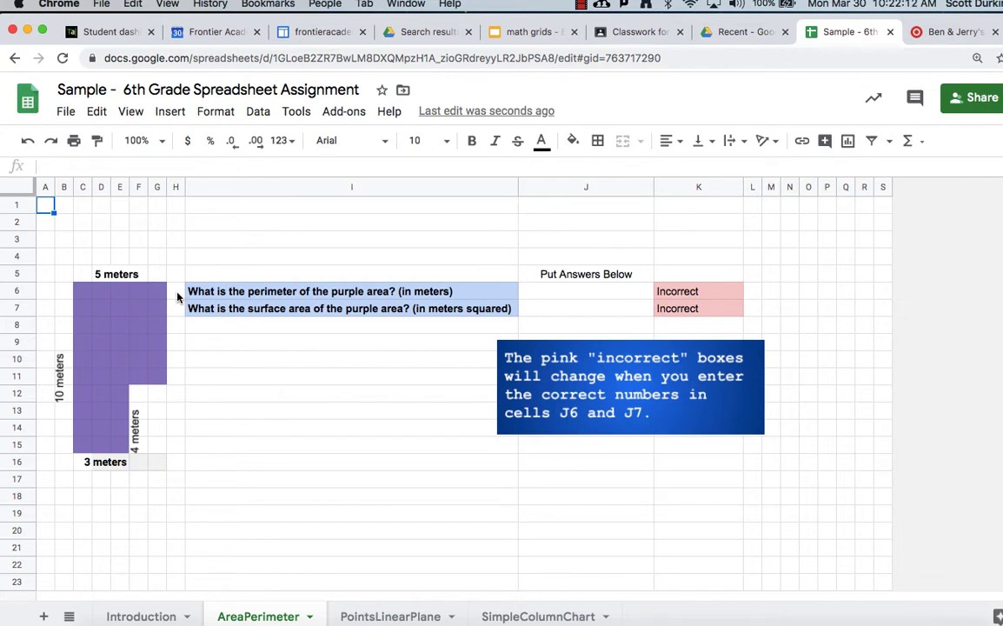
pyautogui.moveTo(145, 356)
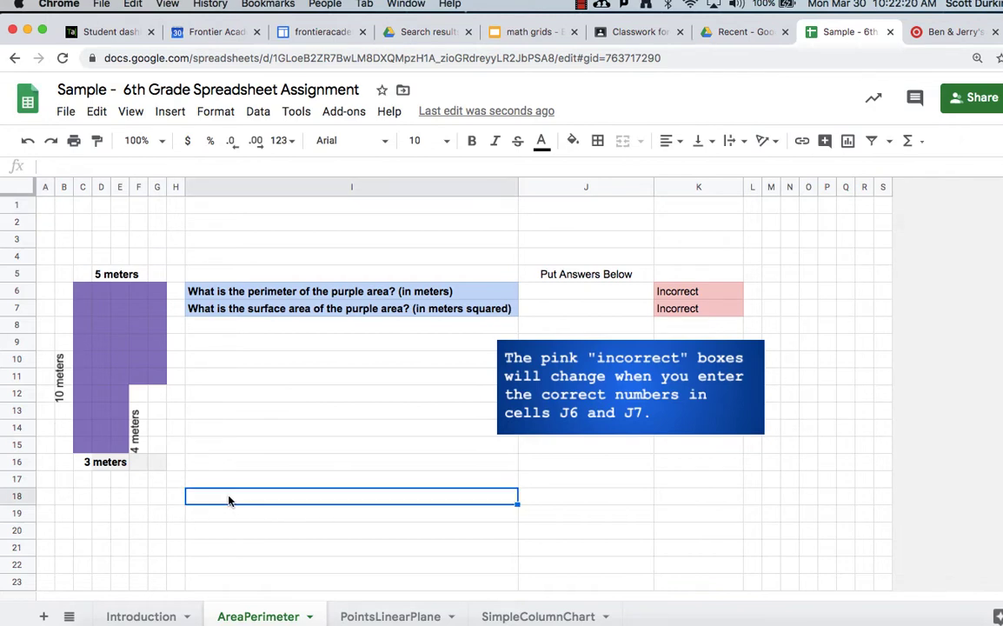
# - Write 'Perimeter: 10 + 5 + 6 + 2 + 4 + 3 = 30' in I18 and answer 30 in J6
pyautogui.write('Perim')
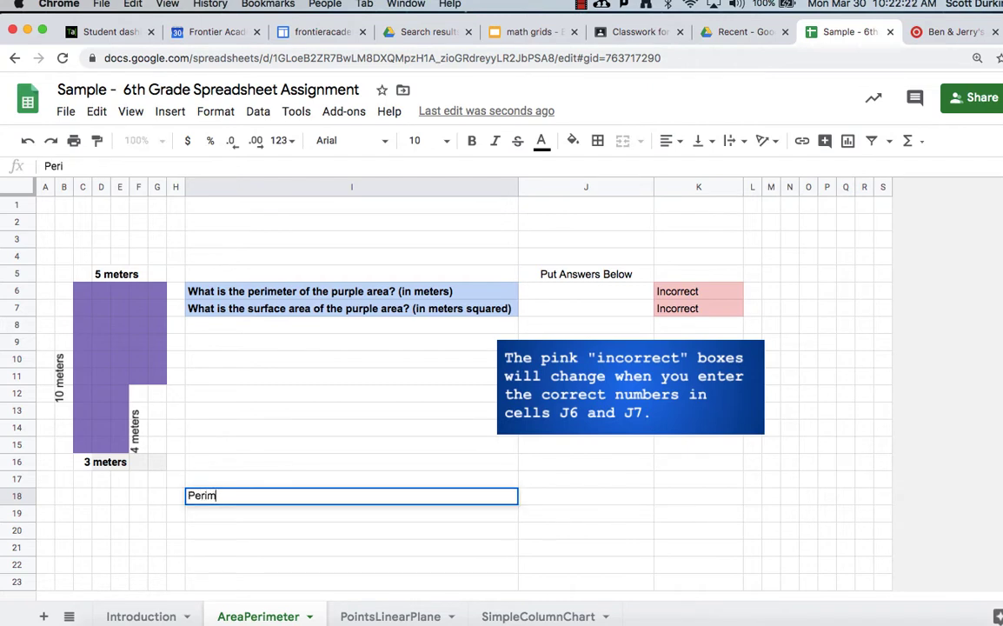
pyautogui.write('eter:')
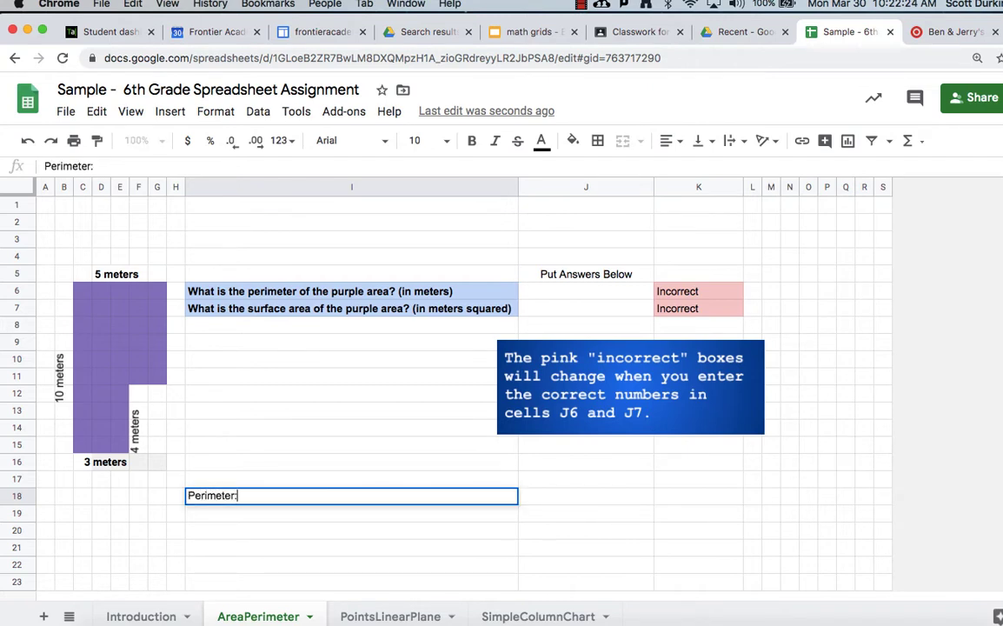
pyautogui.write('1')
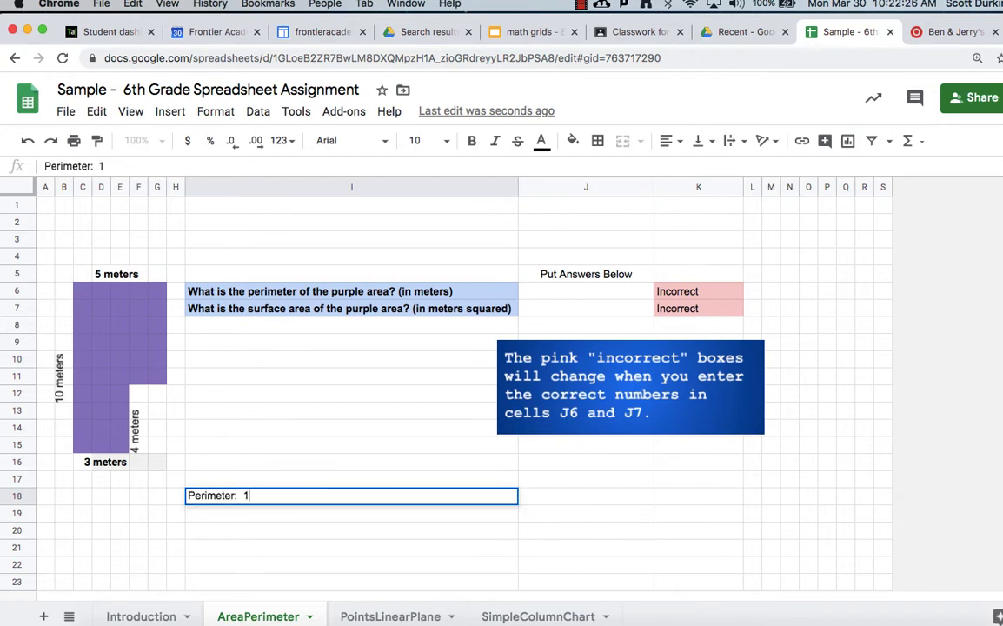
pyautogui.write('0 +')
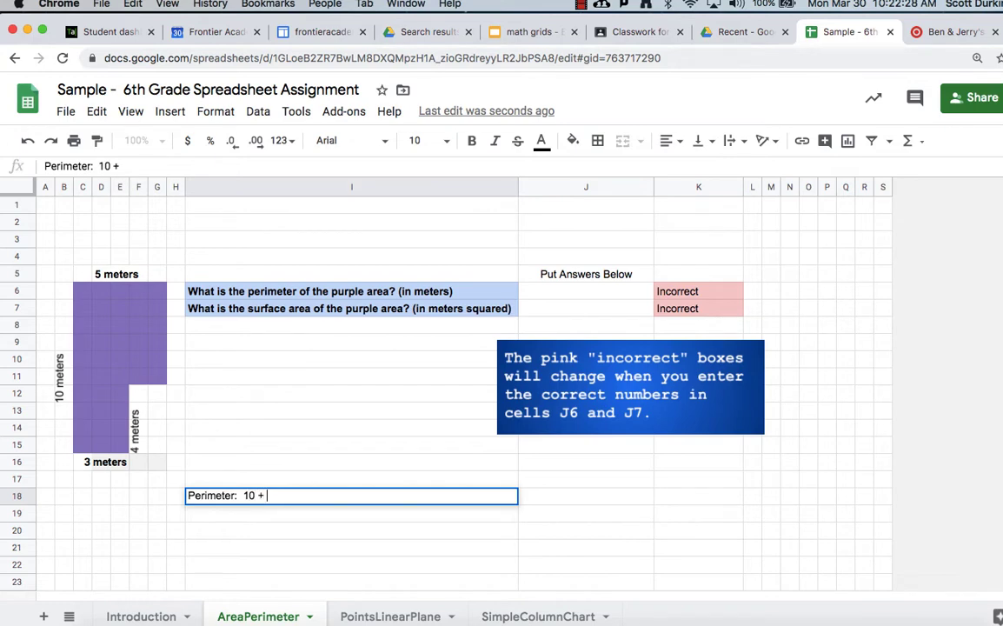
pyautogui.write('5 +')
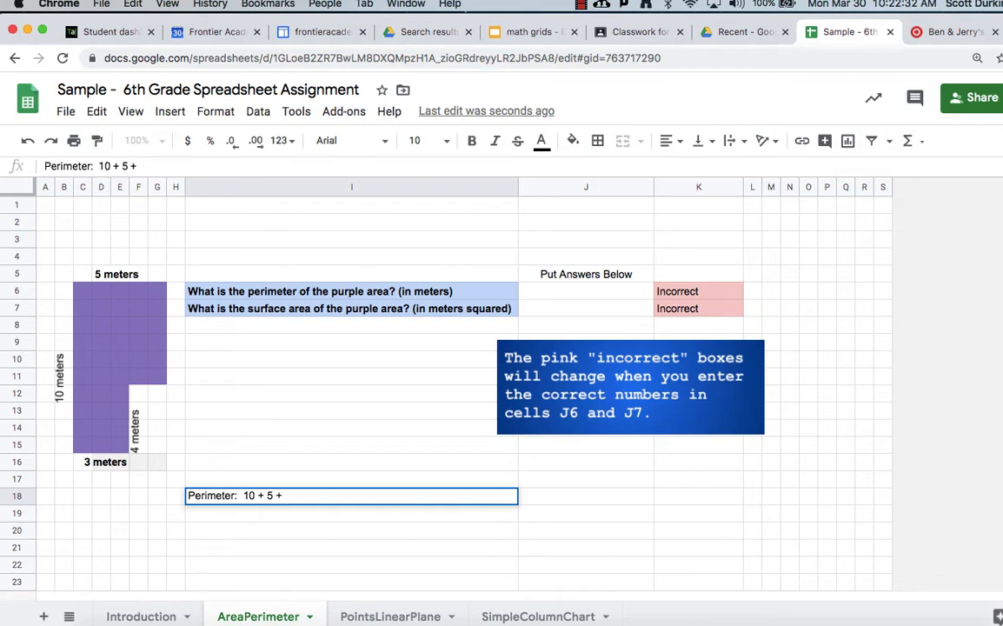
pyautogui.write('6')
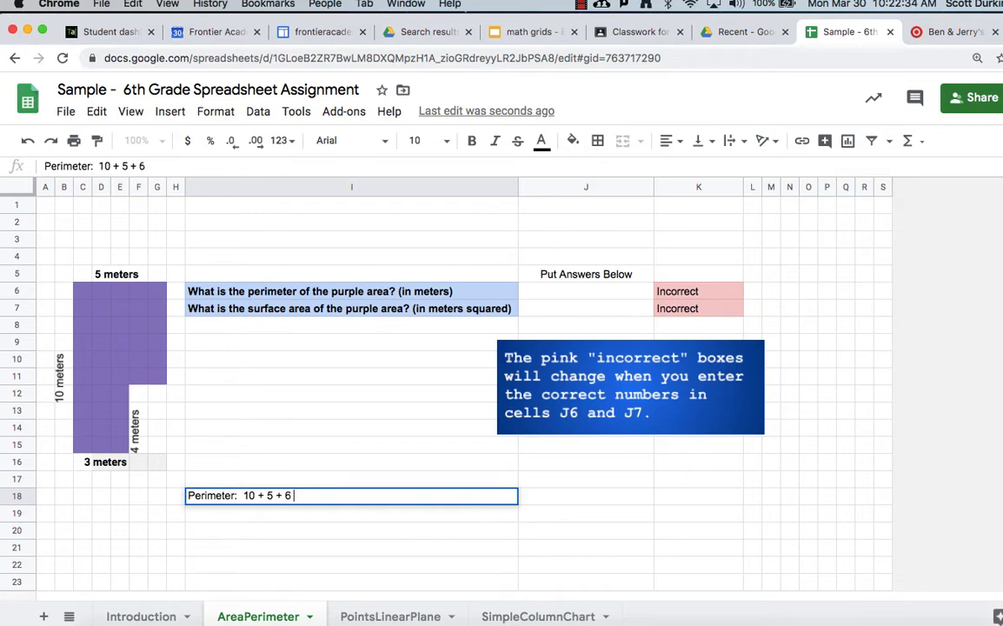
pyautogui.write('+')
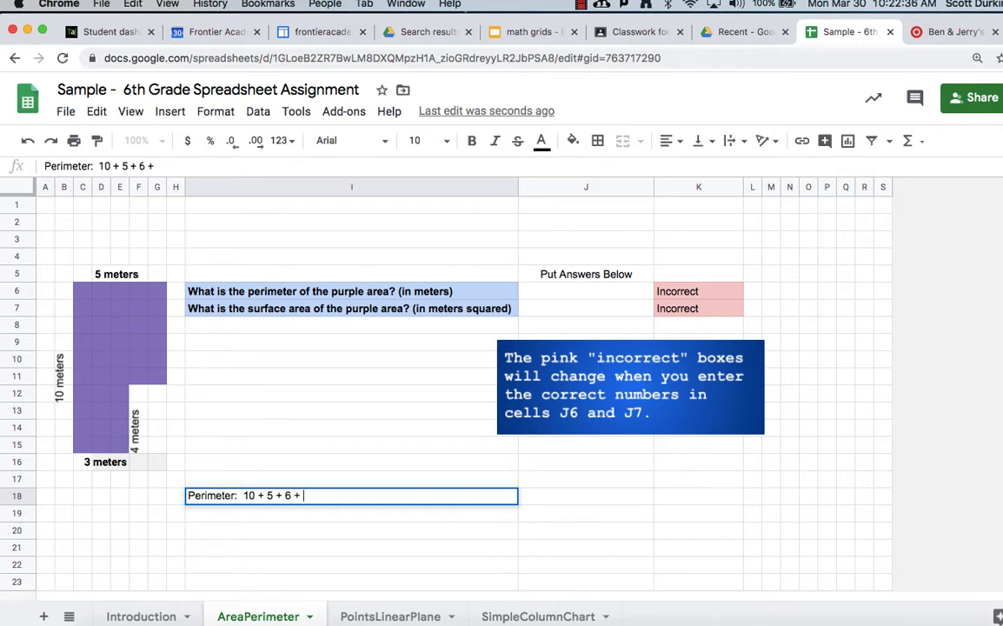
pyautogui.write('2 +')
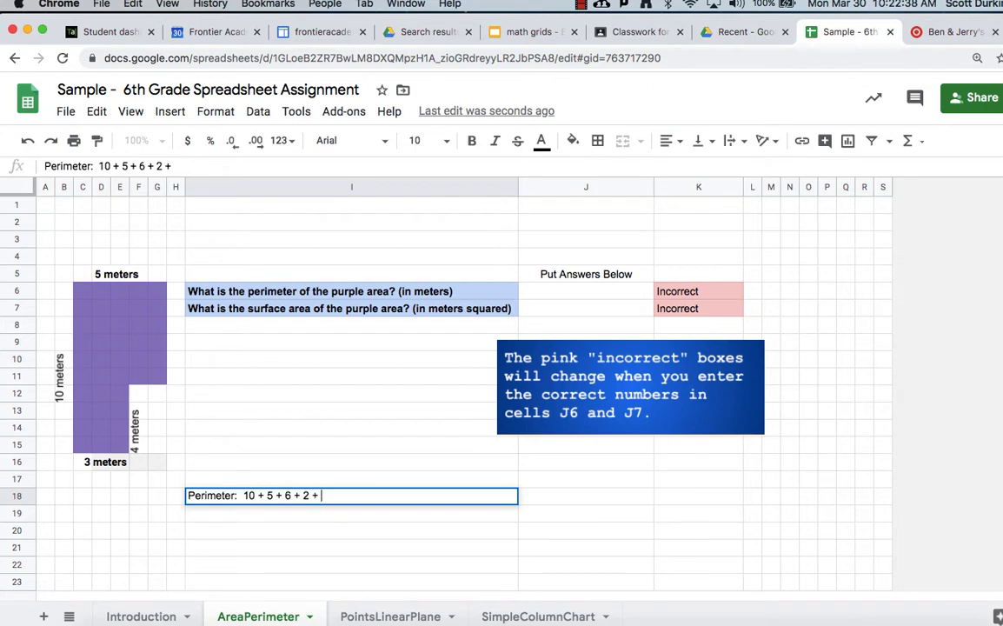
pyautogui.write('4 +')
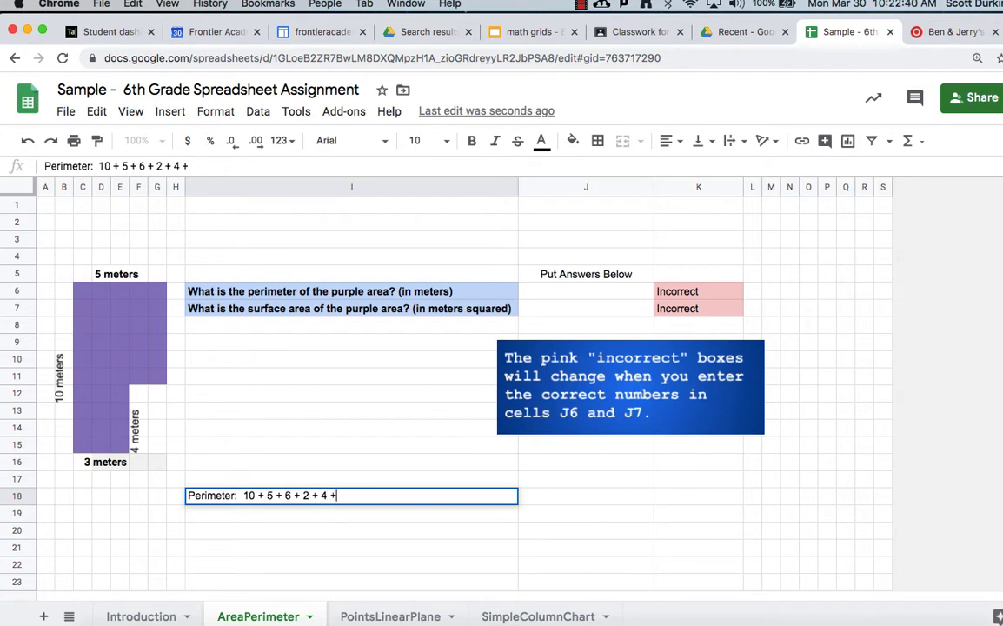
pyautogui.write('3')
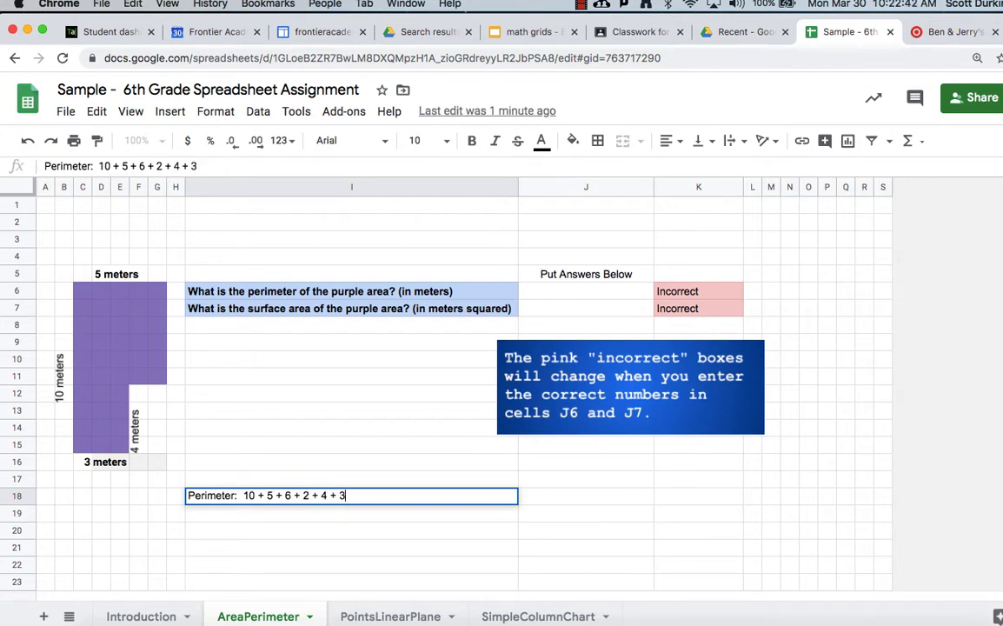
pyautogui.write('=')
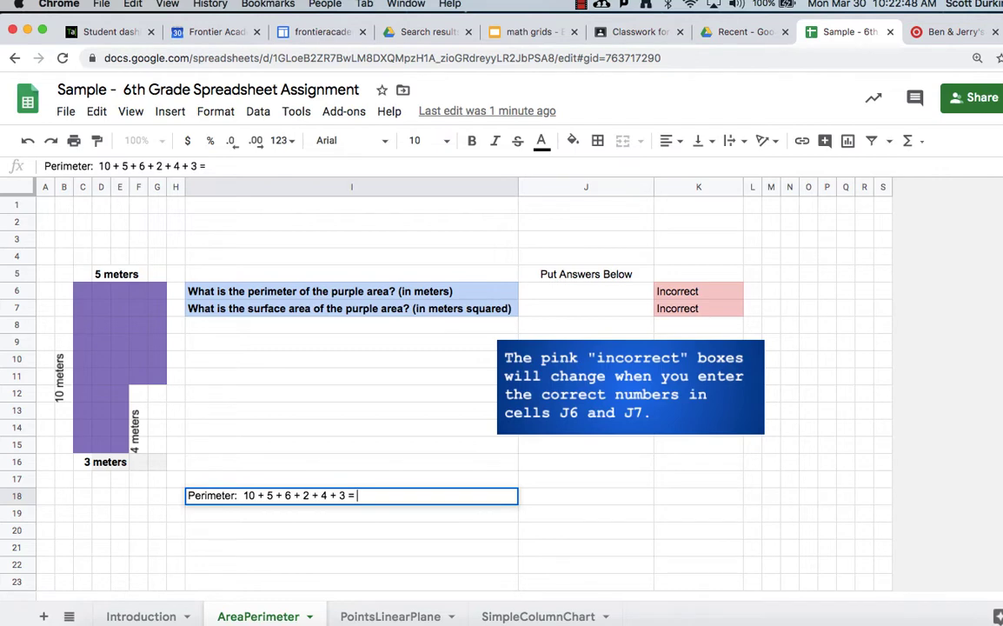
pyautogui.write('30')
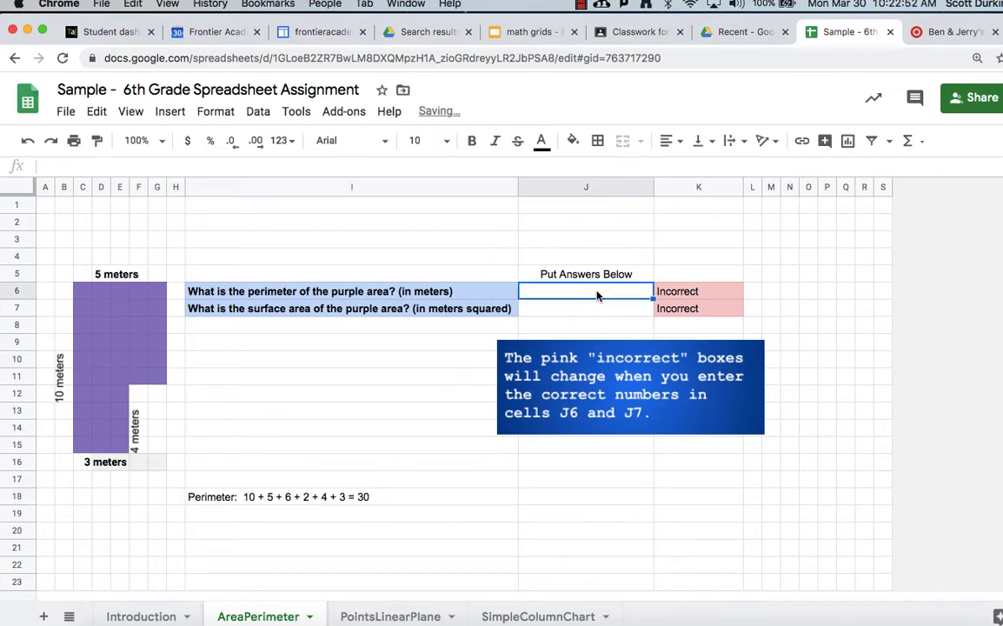
pyautogui.write('30')
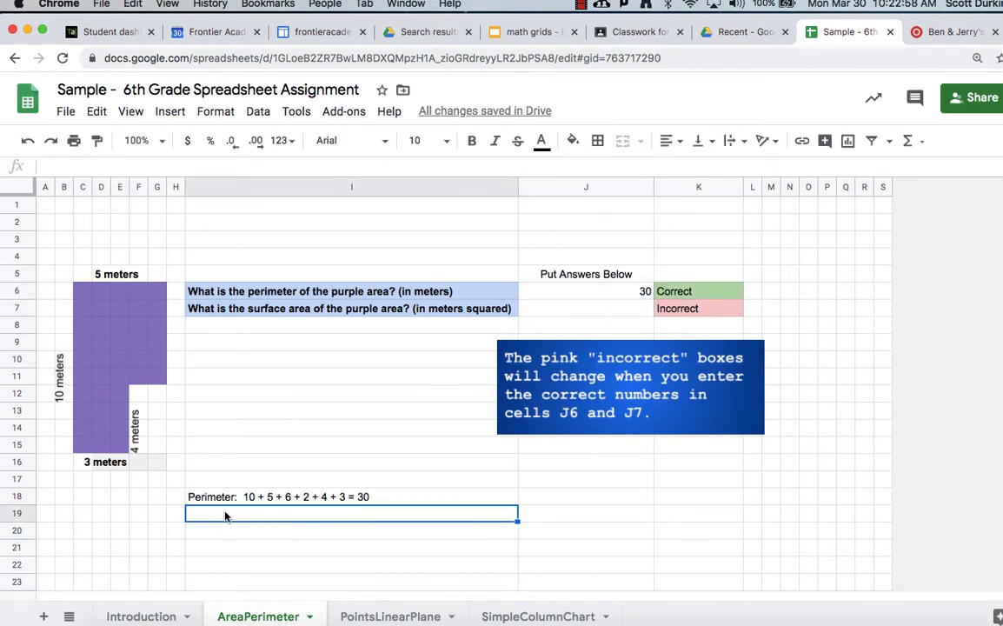
# - Note 'Area: break into two pieces' in I19 and fill the shape's lower piece bright green
pyautogui.write('Area')
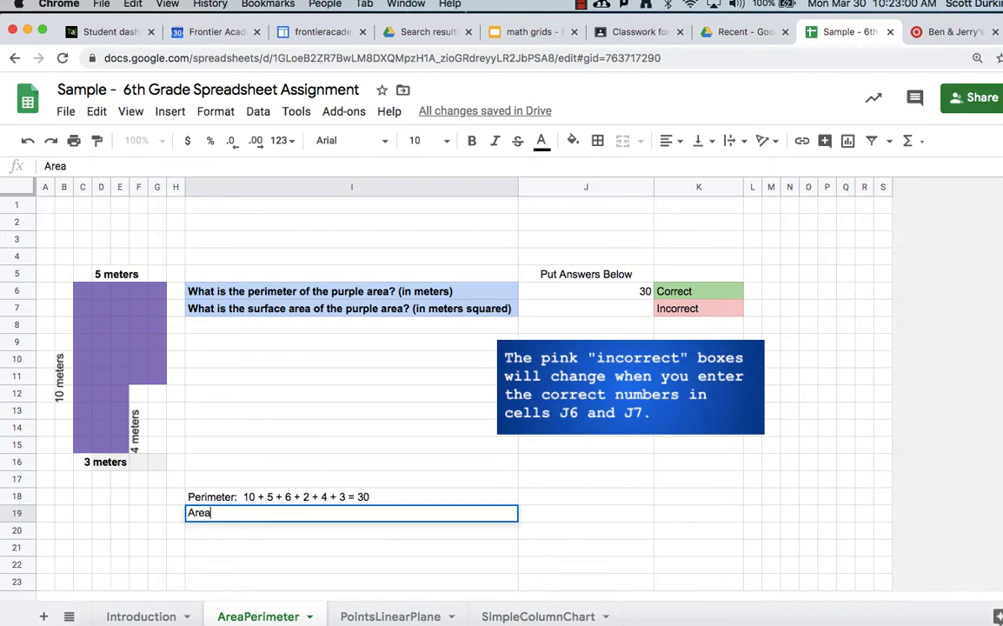
pyautogui.write(':')
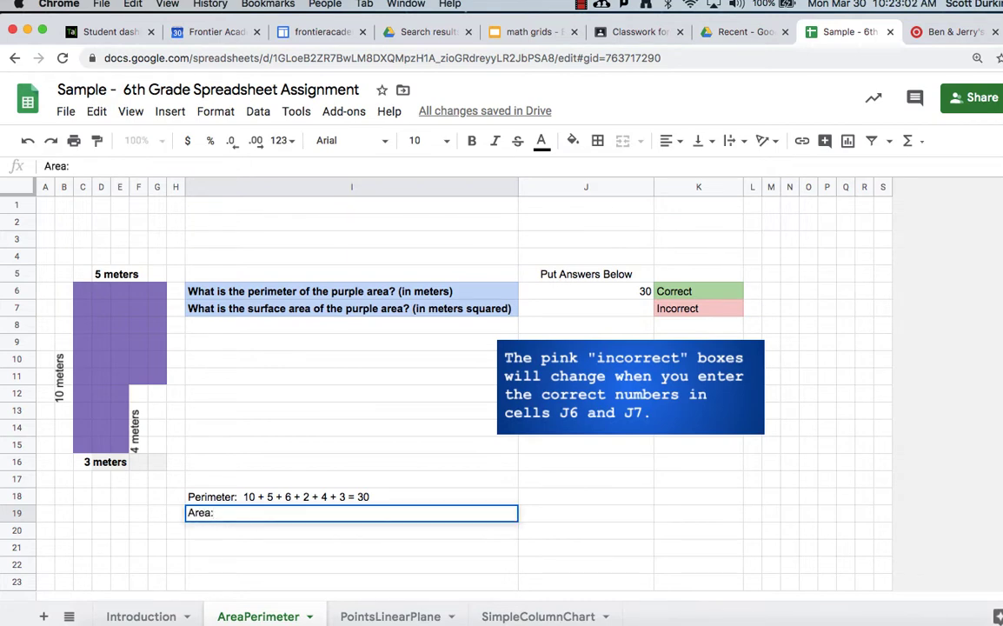
pyautogui.write('break into two pi')
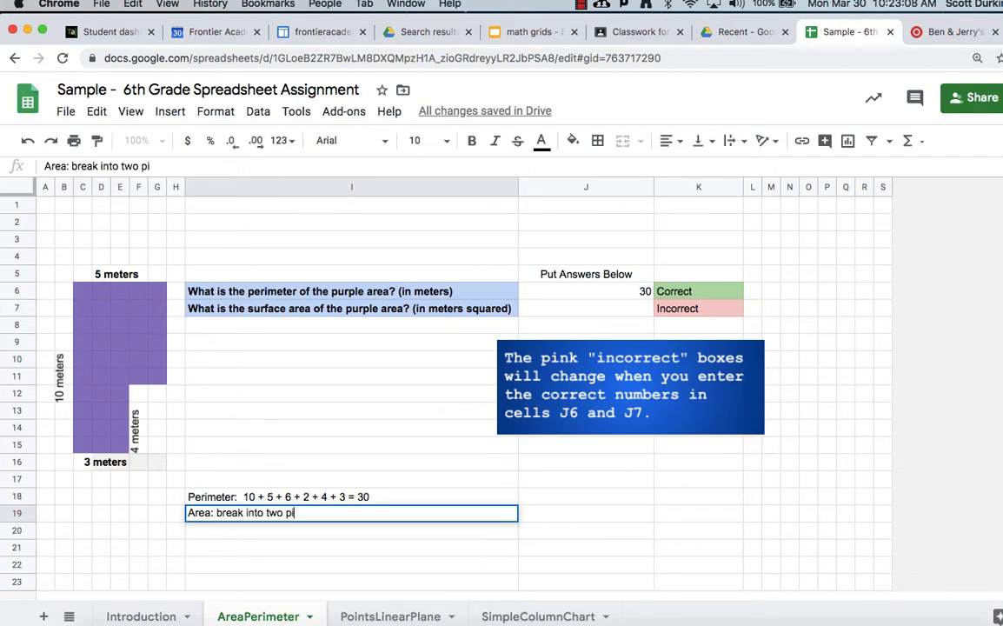
pyautogui.write('eces')
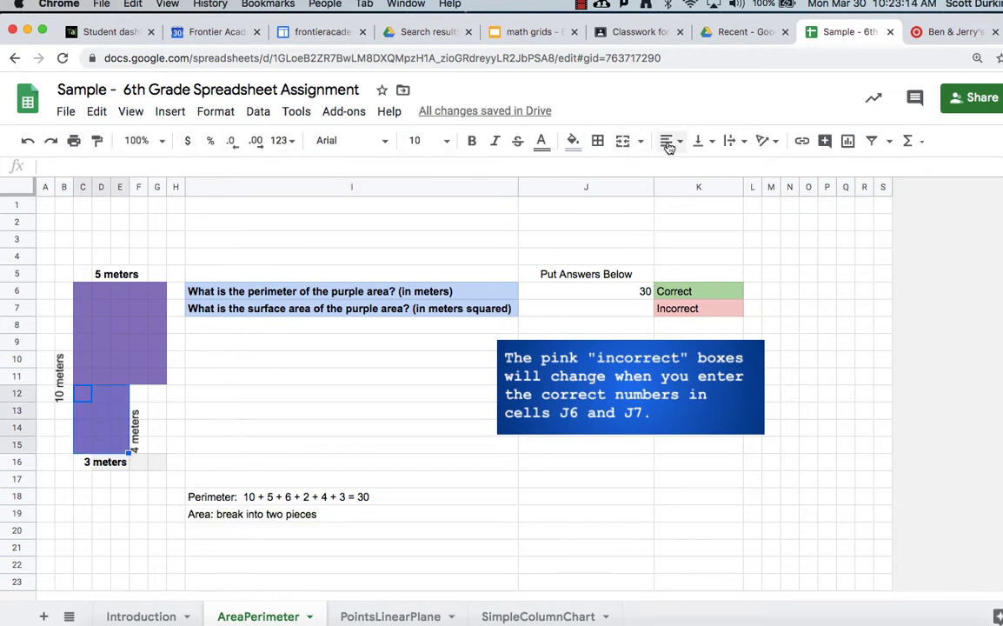
pyautogui.click(572, 140)
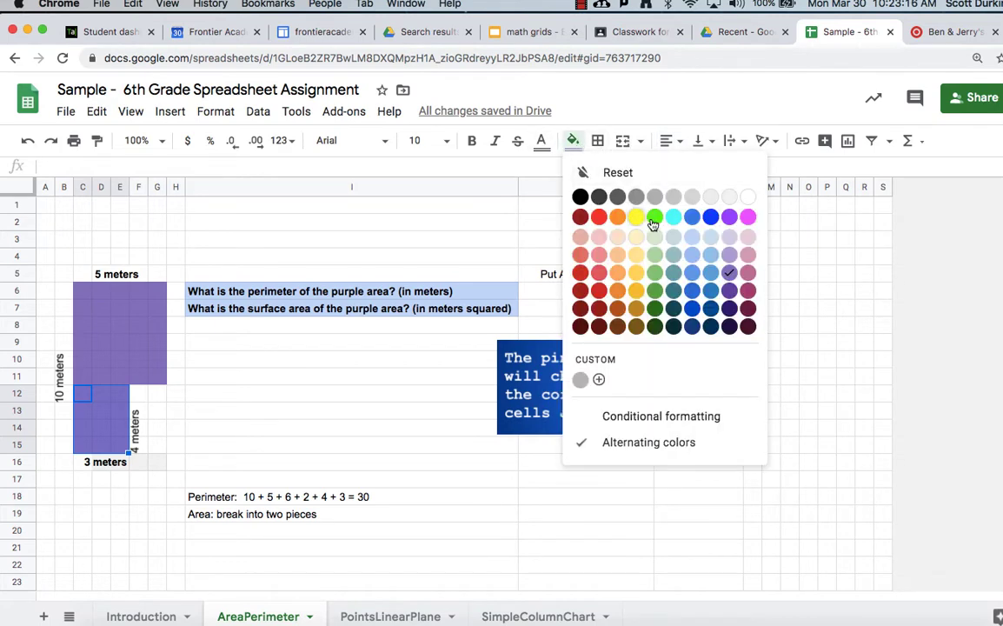
pyautogui.click(653, 217)
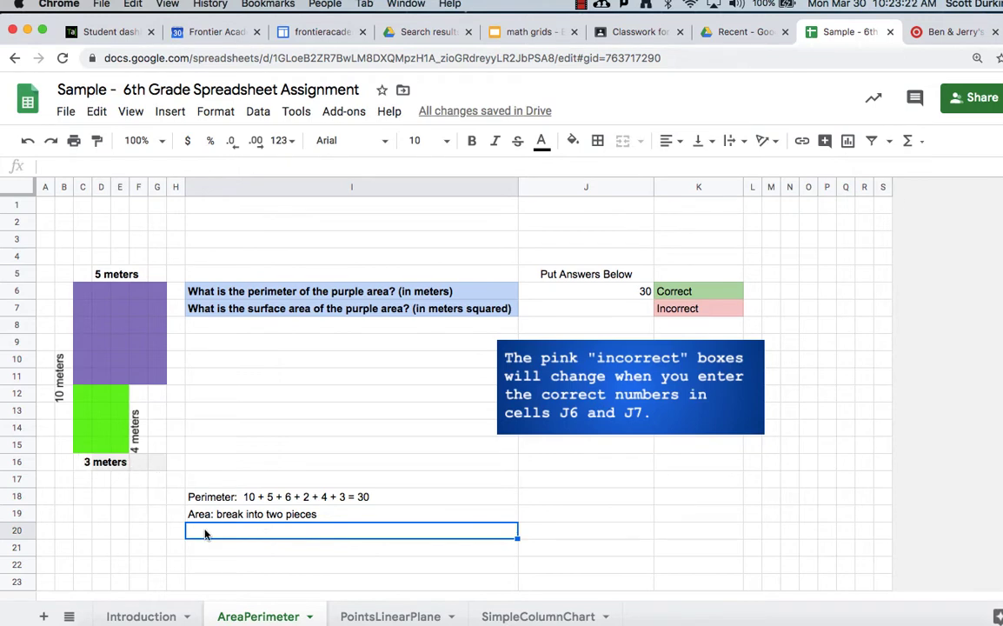
# - Enter area working 12 and '5 * 6 = 30', then answer 42 in J7
pyautogui.write('12')
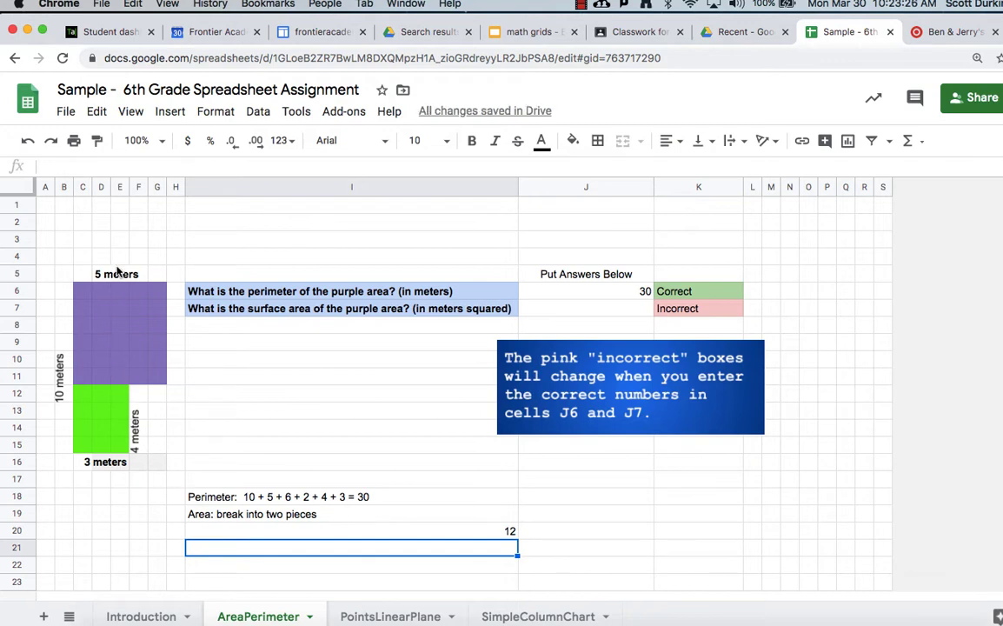
pyautogui.moveTo(177, 379)
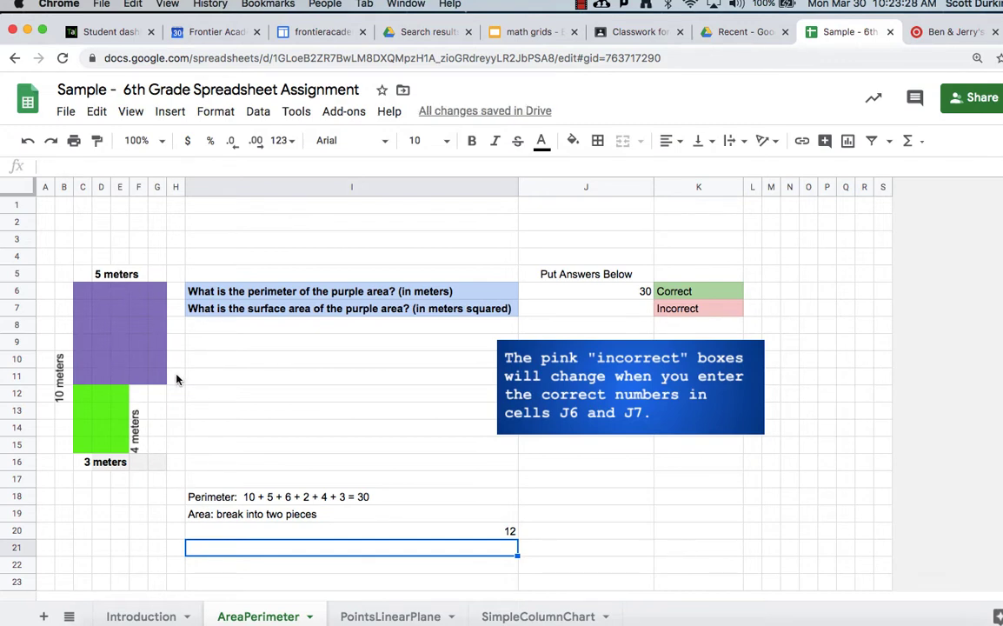
pyautogui.moveTo(177, 348)
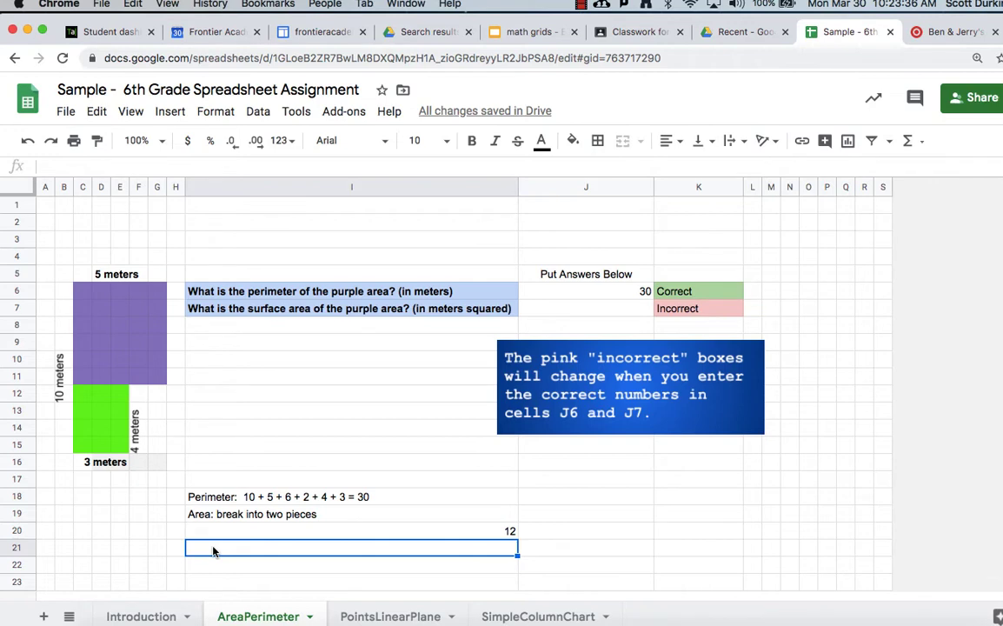
pyautogui.moveTo(322, 532)
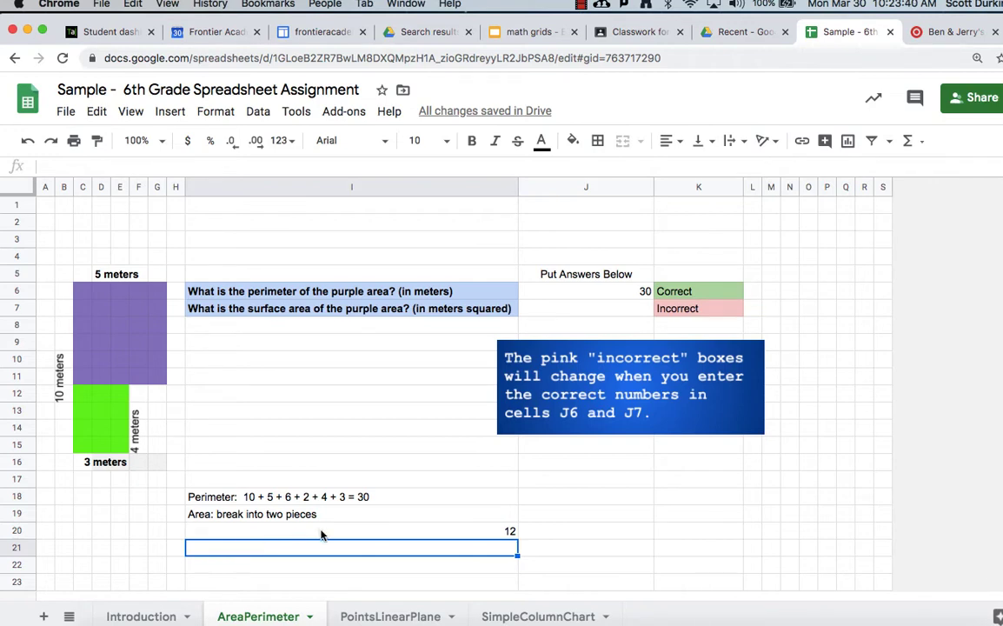
pyautogui.write('5 *')
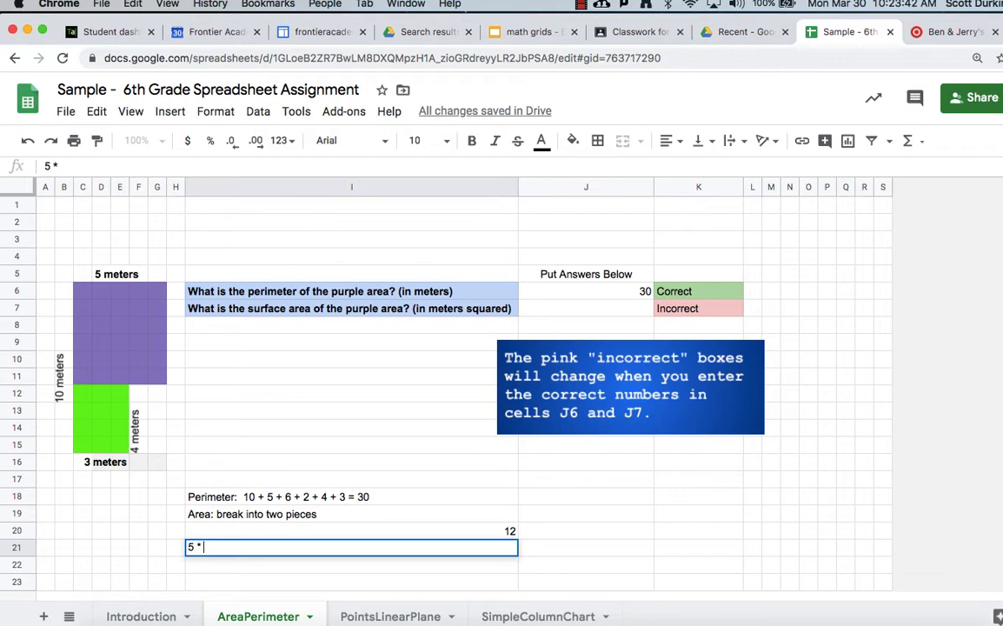
pyautogui.write('6')
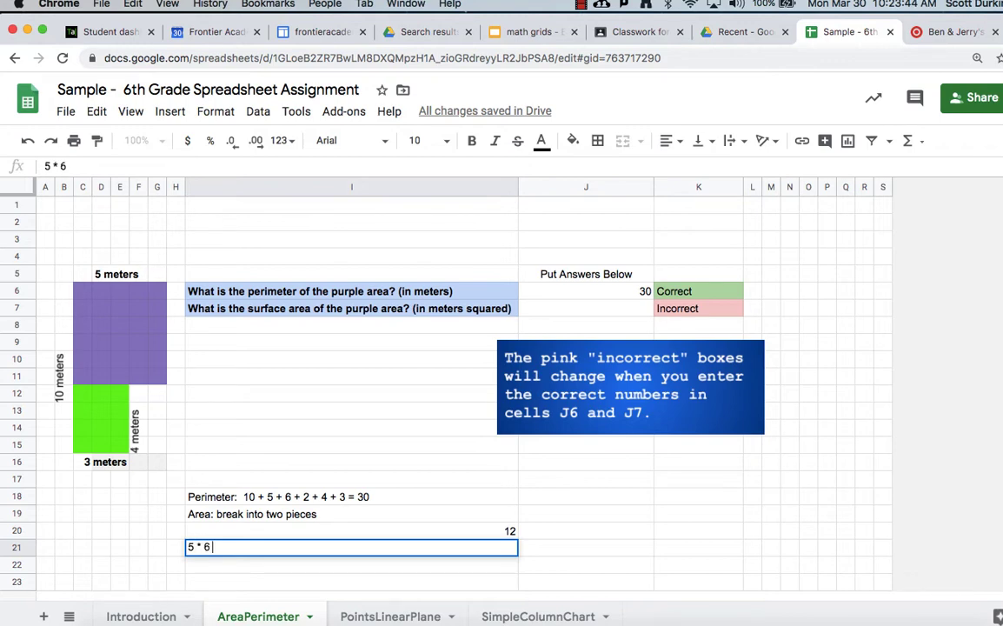
pyautogui.write('= 30')
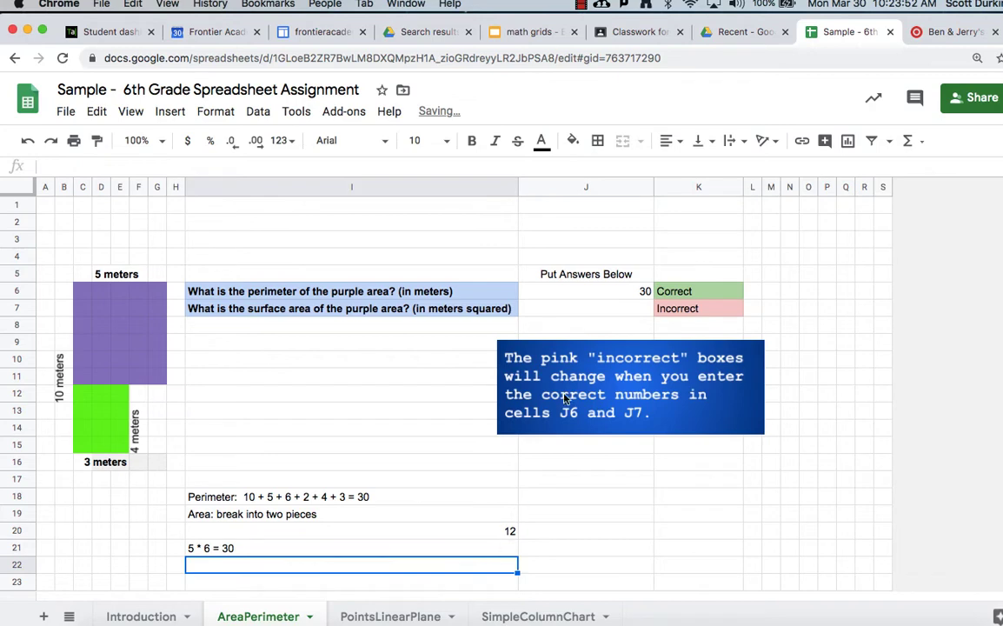
pyautogui.write('42')
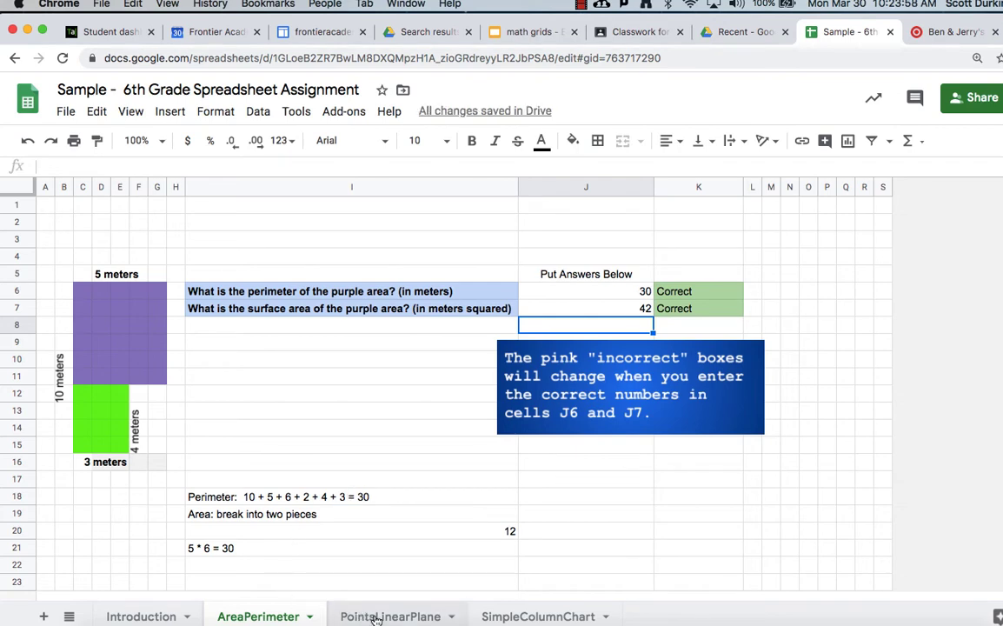
# - On PointsLinearPlane, enter x and y coordinates for the red and yellow points
pyautogui.click(387, 615)
pyautogui.write('-')
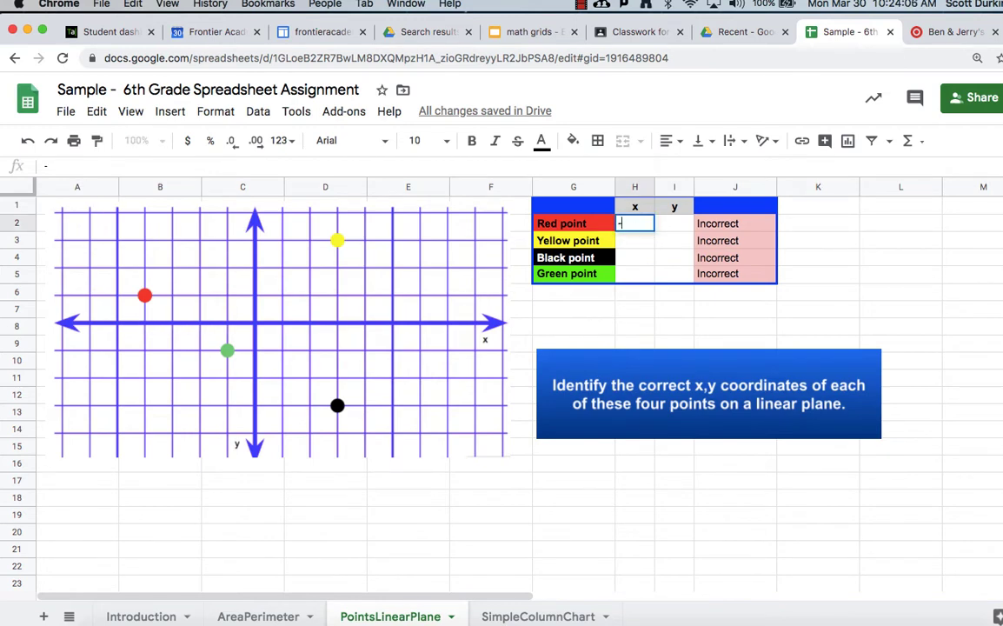
pyautogui.write('4')
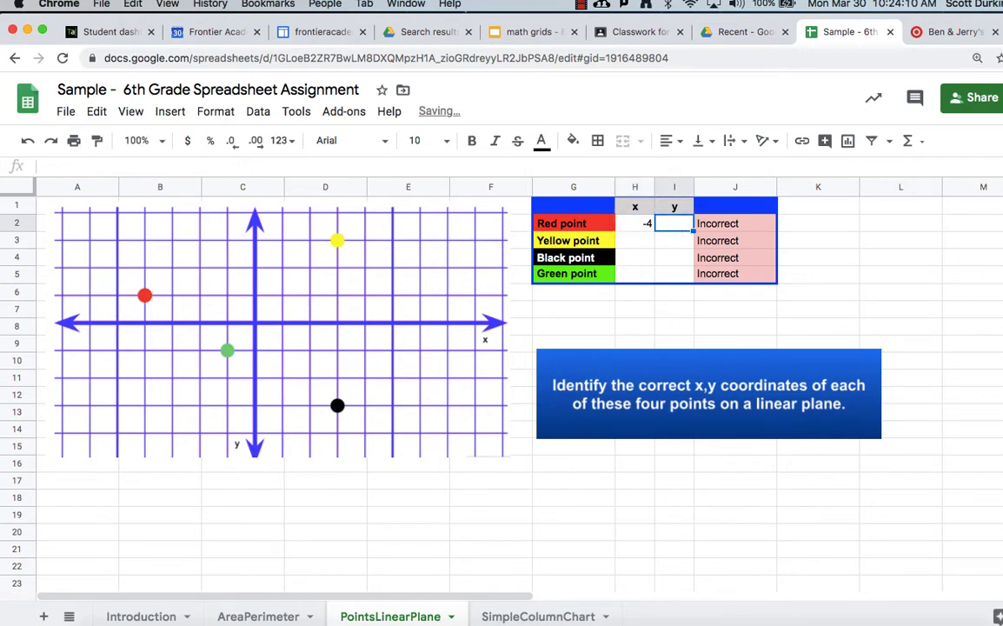
pyautogui.write('1')
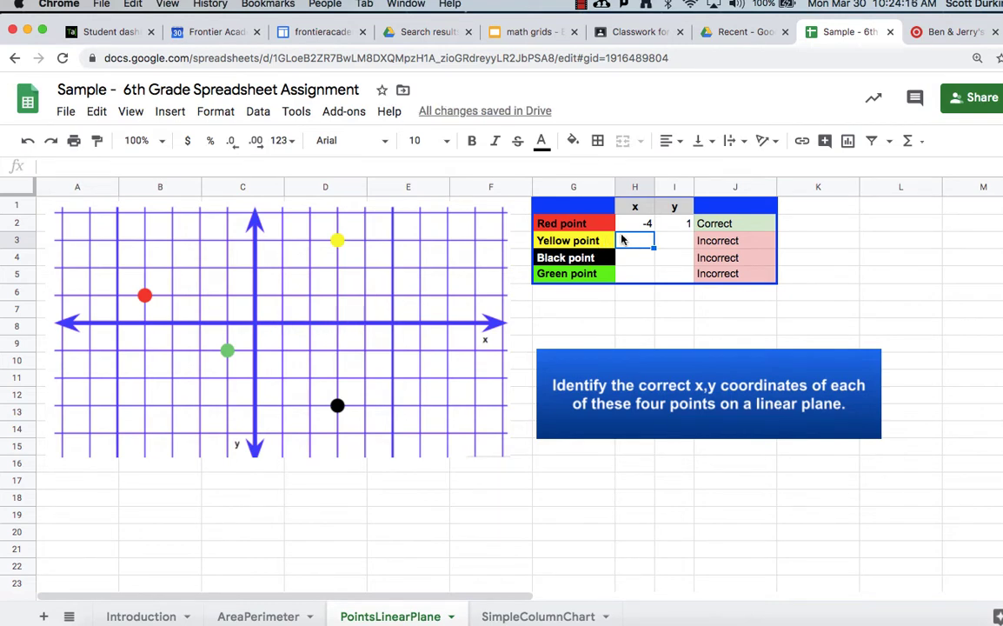
pyautogui.write('3')
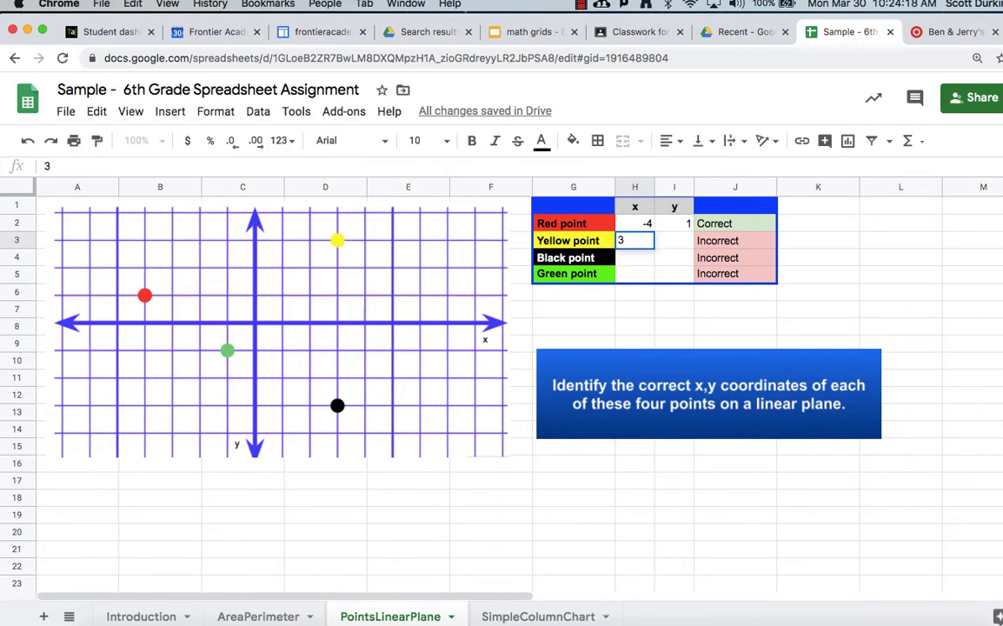
pyautogui.press('Enter')
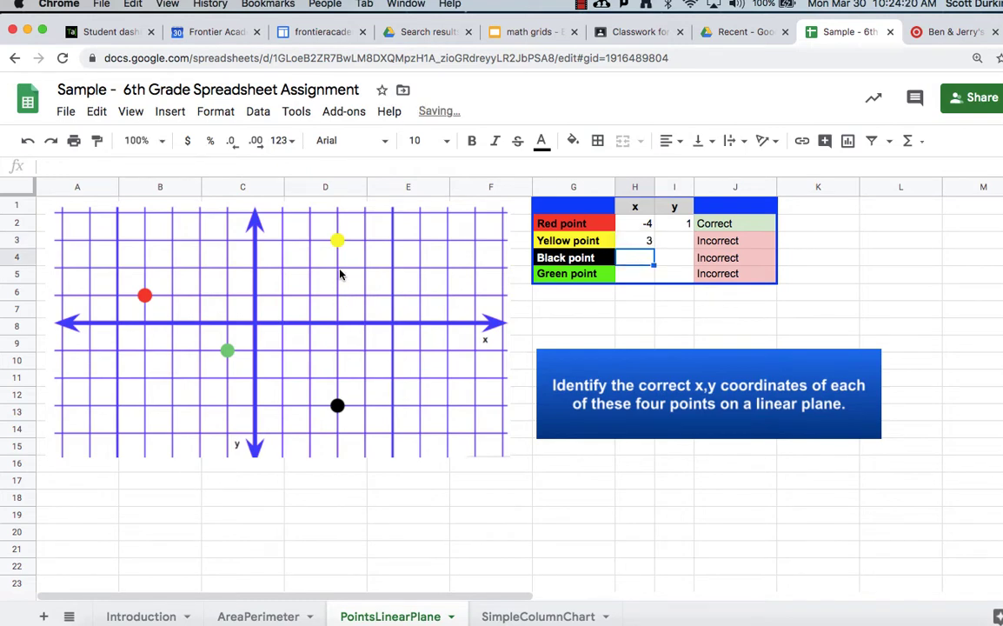
pyautogui.click(674, 241)
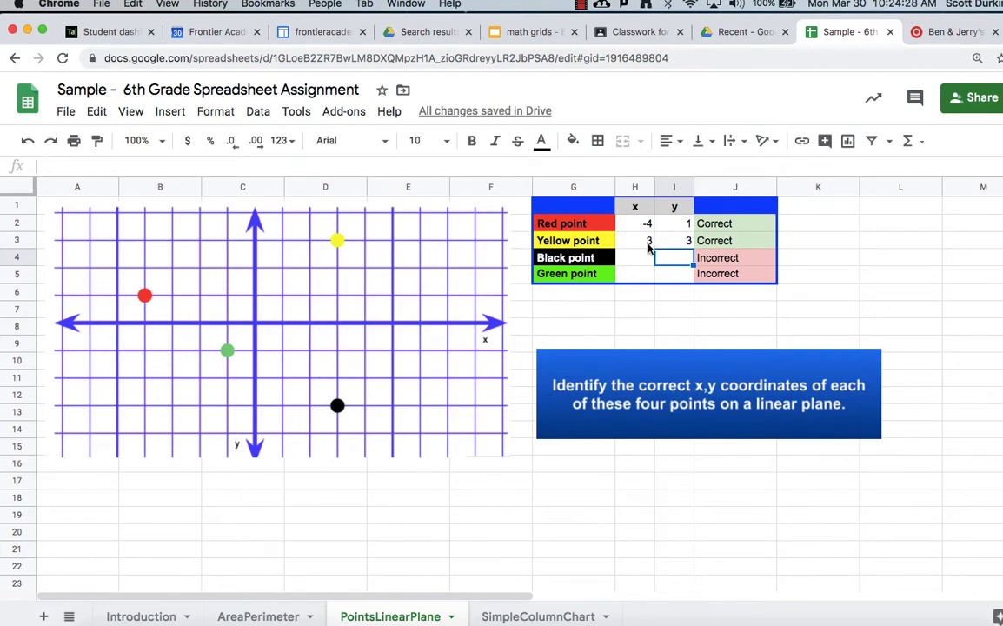
pyautogui.write('3')
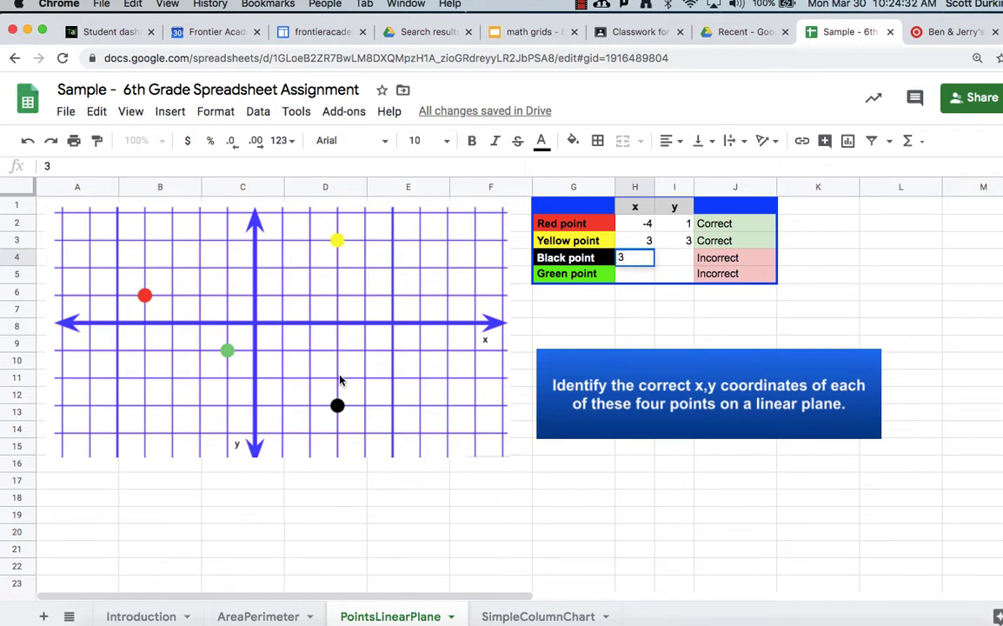
# - Fill in the black and green point coordinates (-1, -1), then go to SimpleColumnChart
pyautogui.click(674, 258)
pyautogui.write('-3')
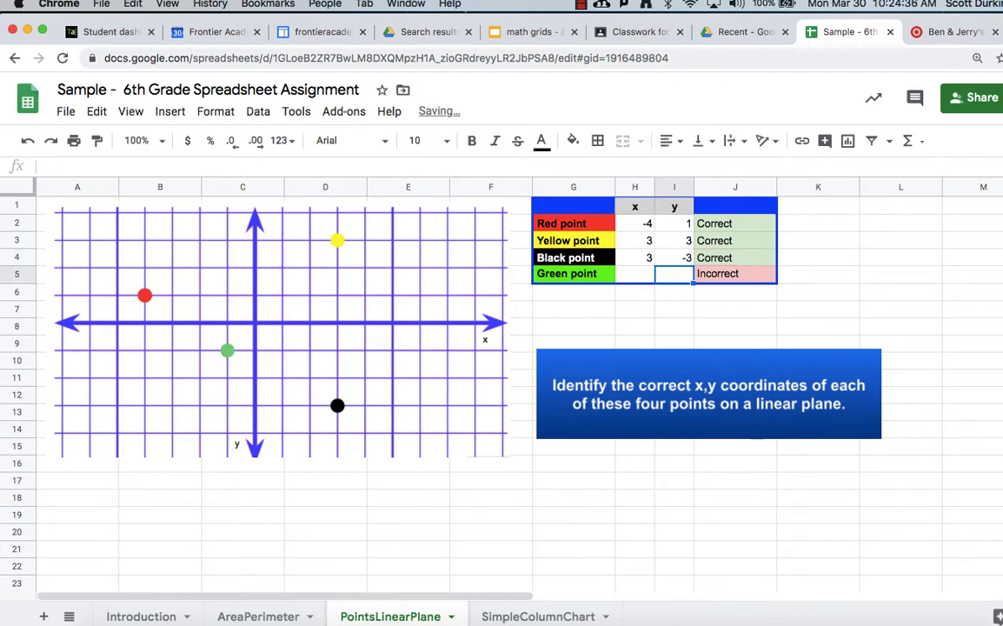
pyautogui.click(634, 273)
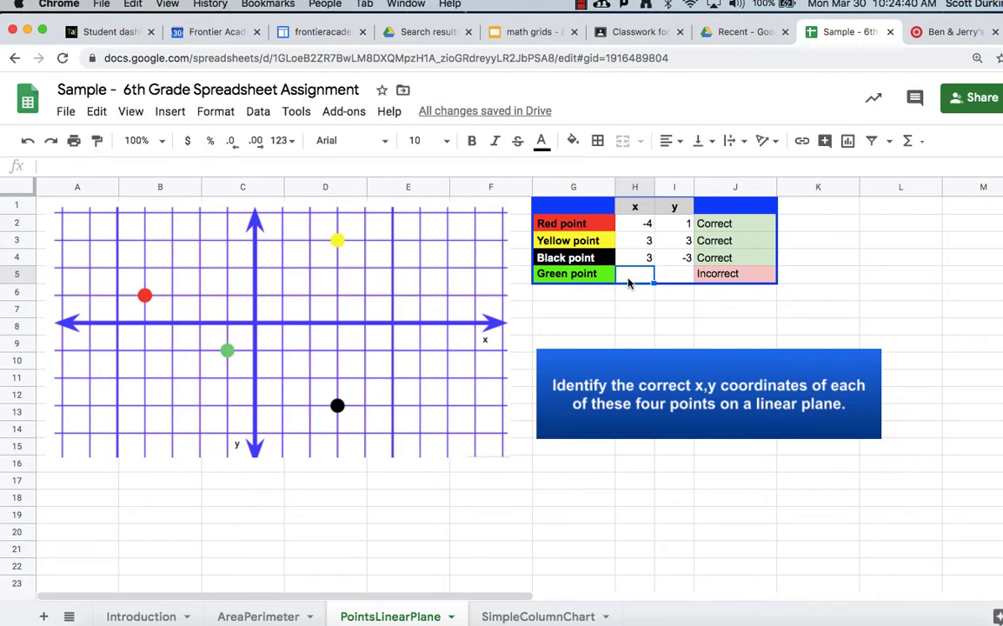
pyautogui.write('-1')
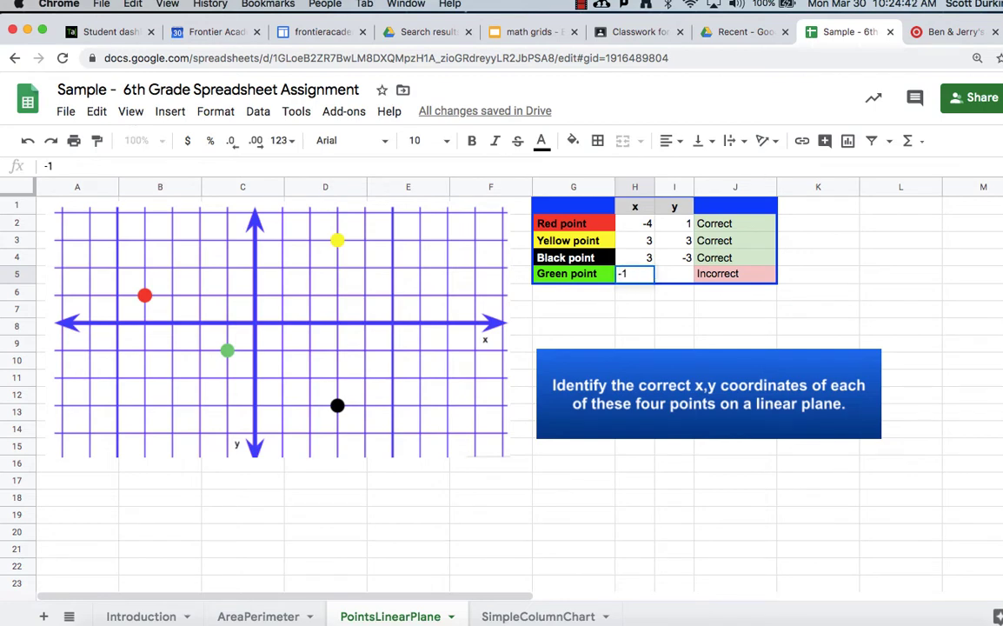
pyautogui.write('-1')
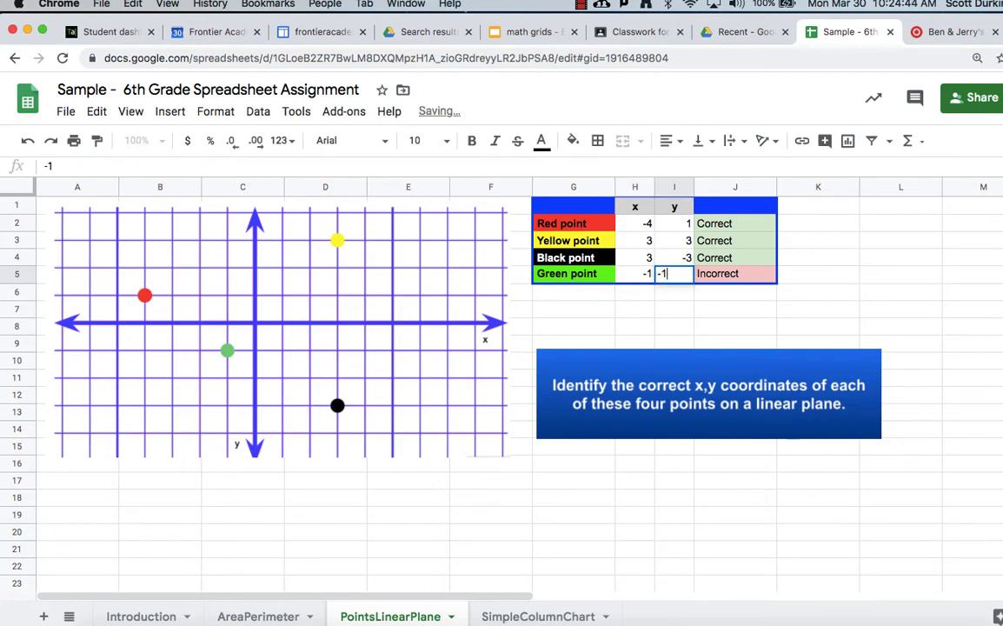
pyautogui.click(531, 616)
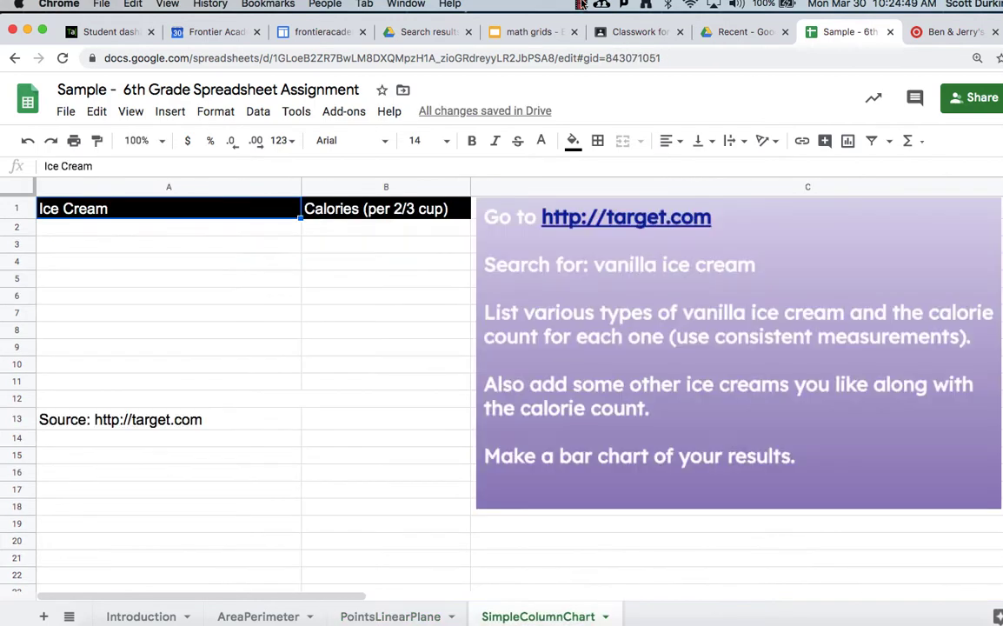
# - Search Target for vanilla ice cream and view Breyers French Vanilla's label: 180 calories per 2/3 cup
pyautogui.click(626, 216)
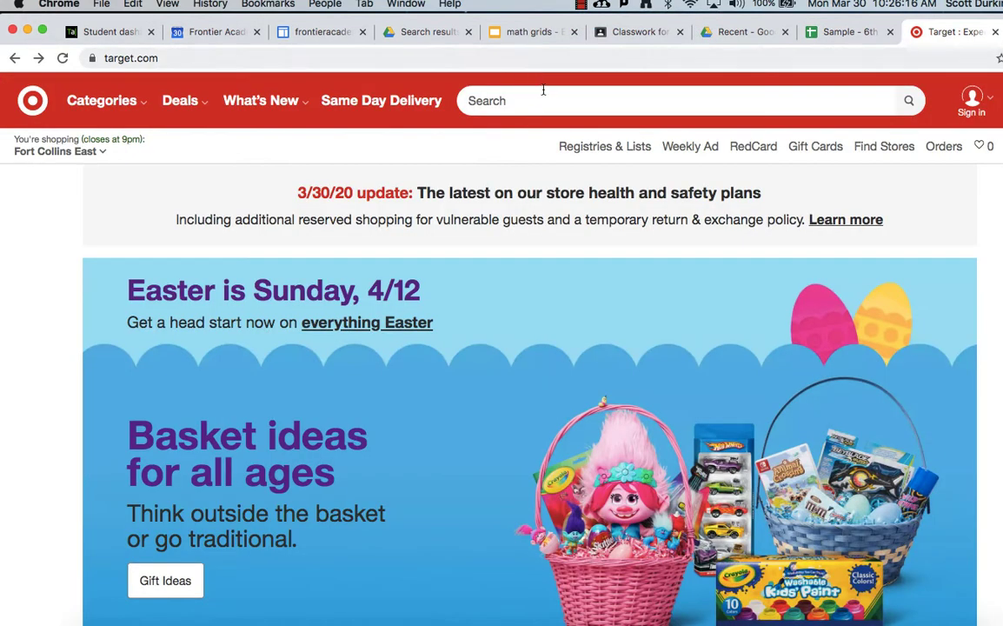
pyautogui.click(686, 101)
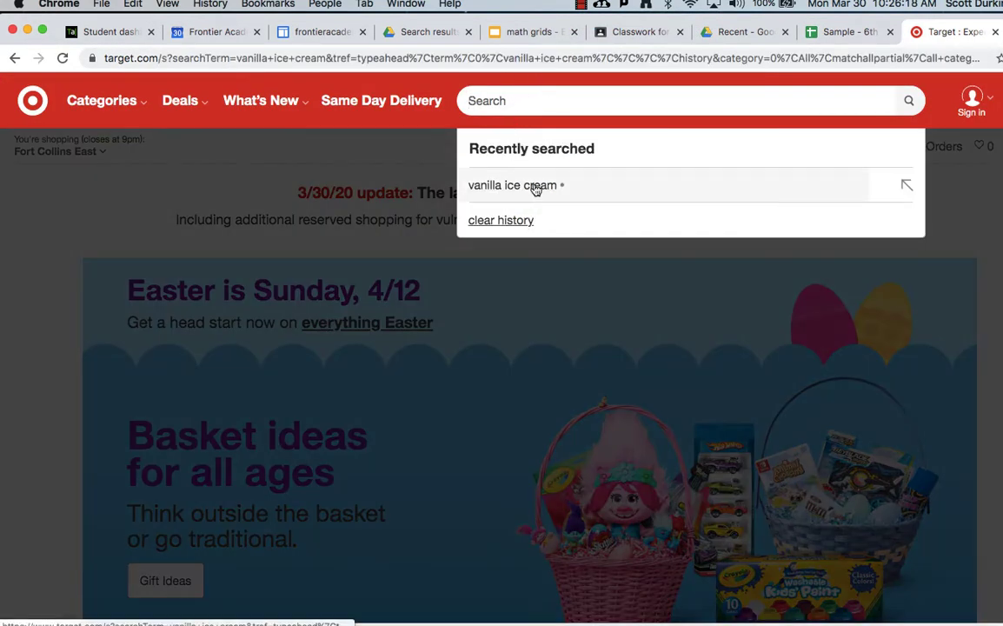
pyautogui.click(512, 185)
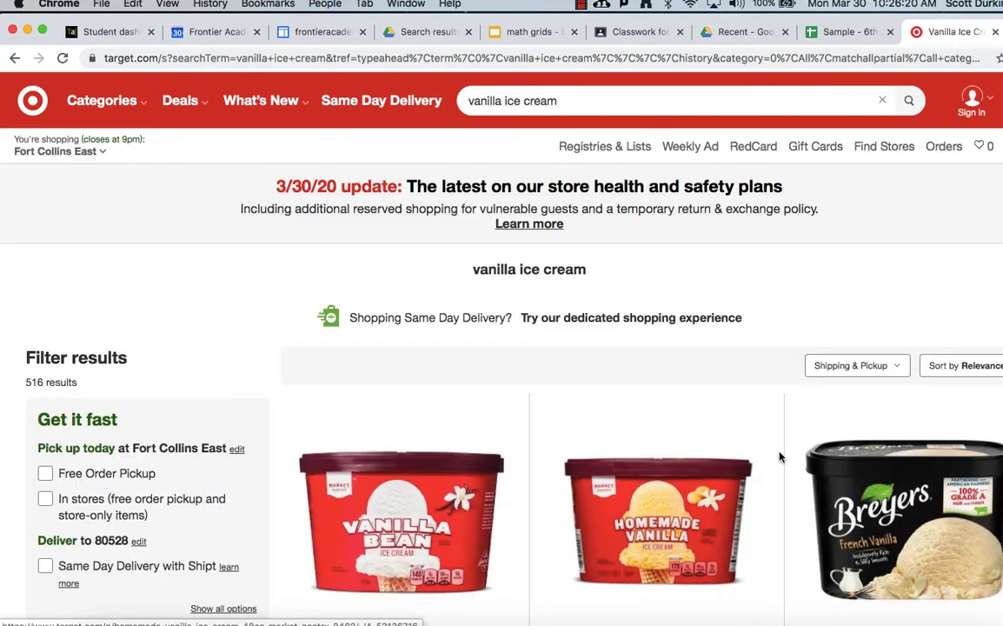
pyautogui.scroll(-3)
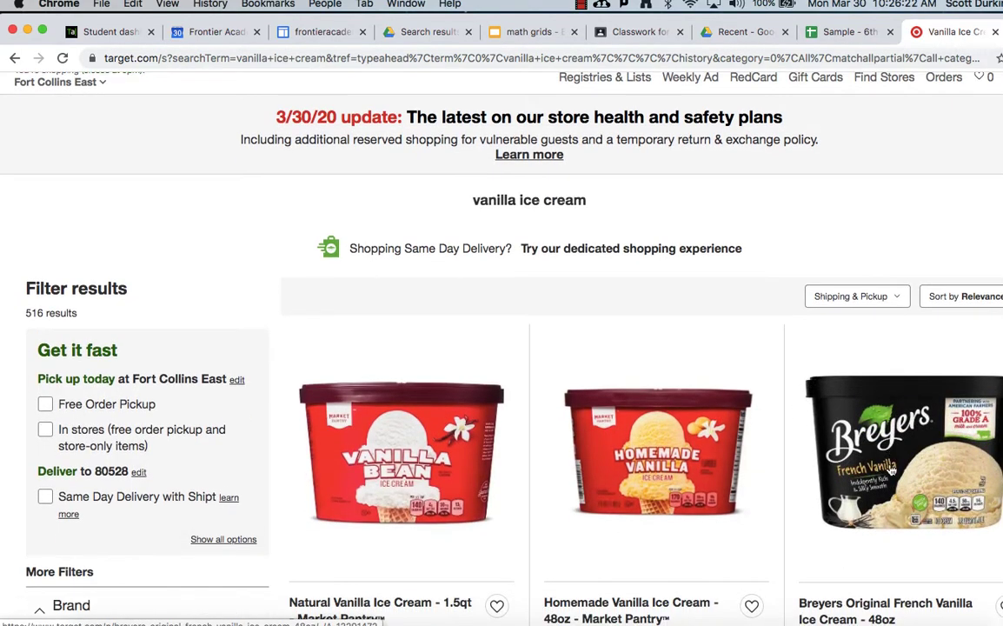
pyautogui.click(899, 469)
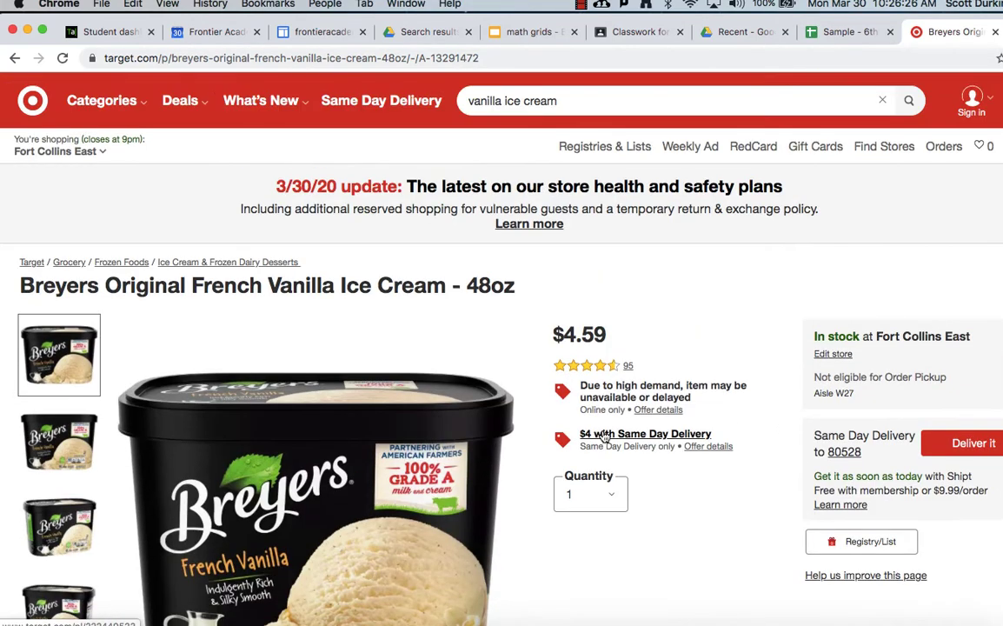
pyautogui.scroll(-3)
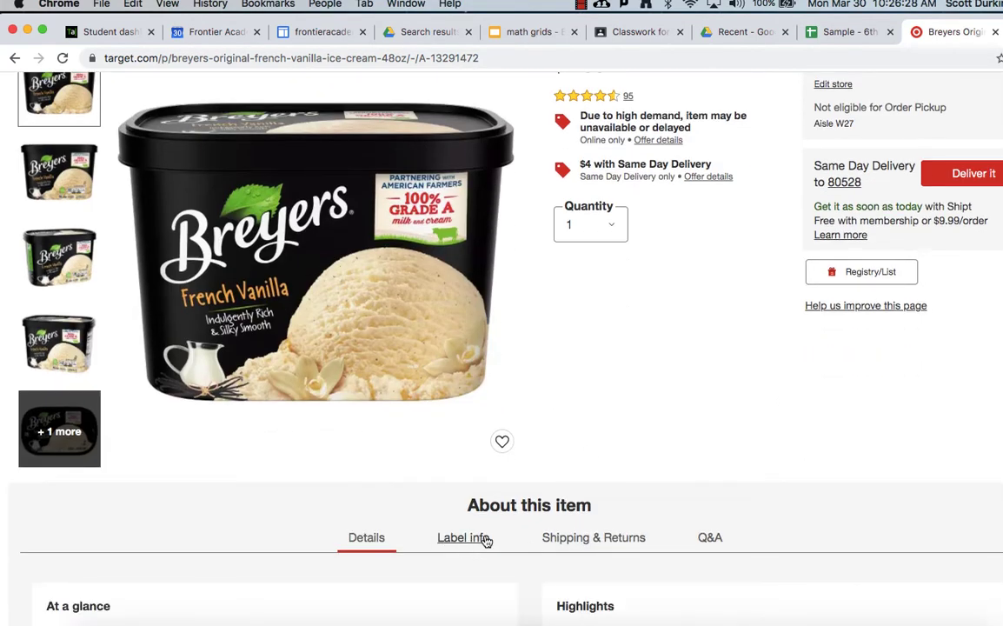
pyautogui.click(462, 537)
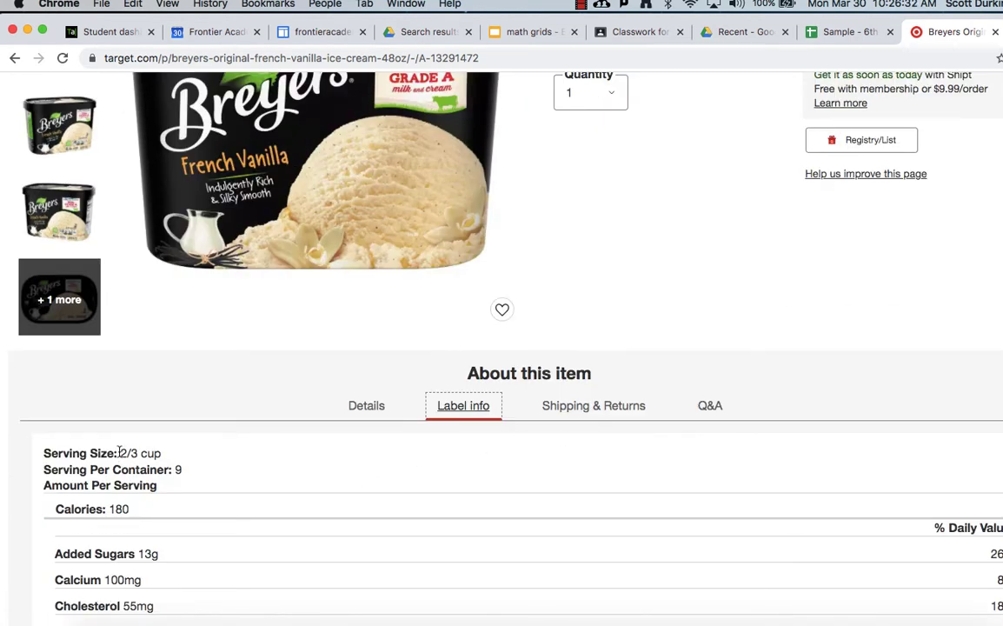
pyautogui.moveTo(119, 453); pyautogui.dragTo(130, 508)
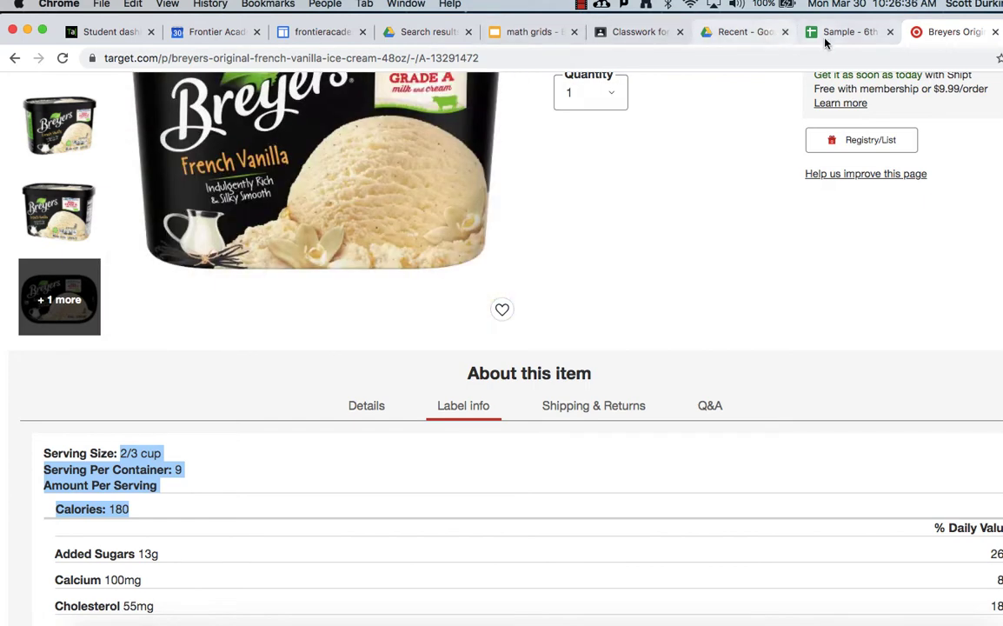
# - Back in Sheets, enter Breyer's French Vanilla with 180 calories in A2:B2
pyautogui.click(848, 32)
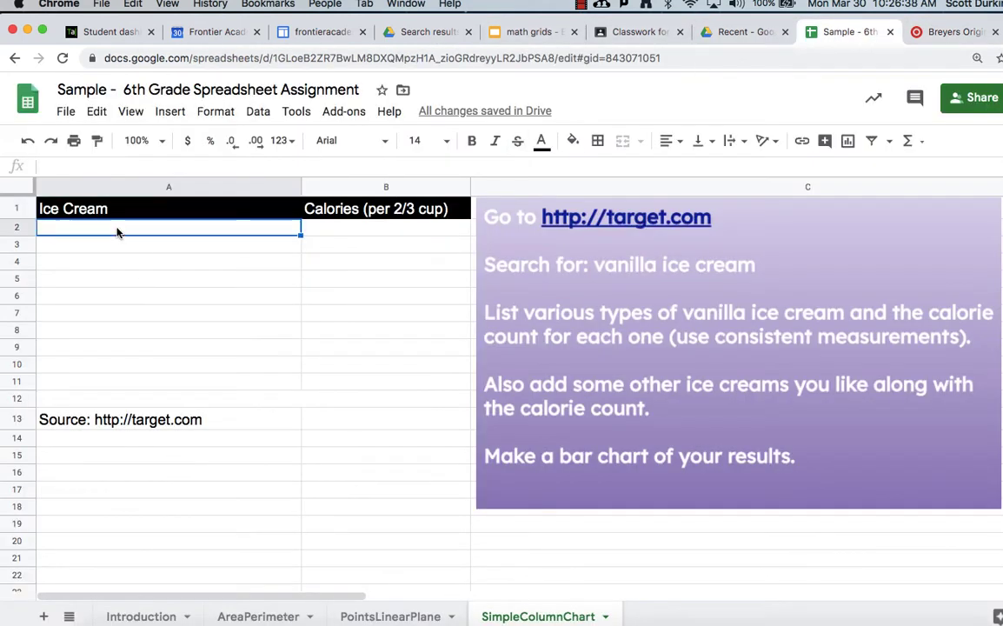
pyautogui.write("Breyer's")
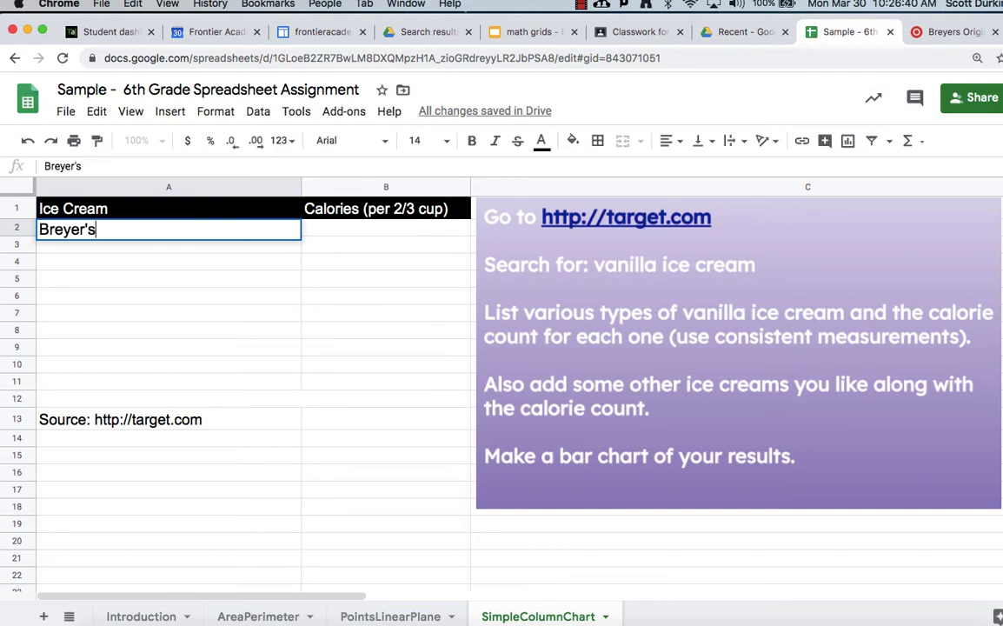
pyautogui.write('French Vanilla')
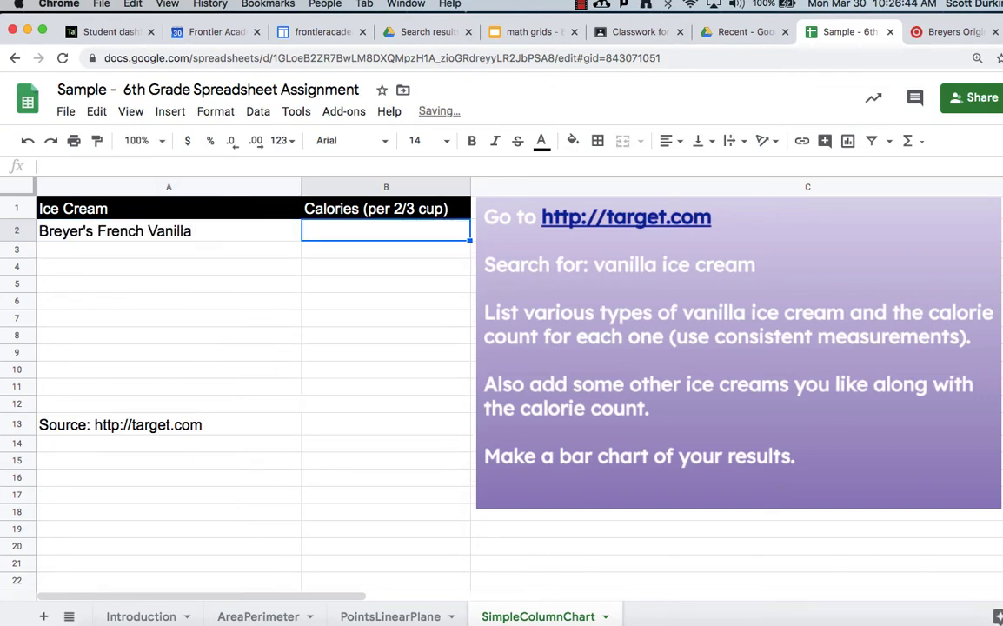
pyautogui.write('180')
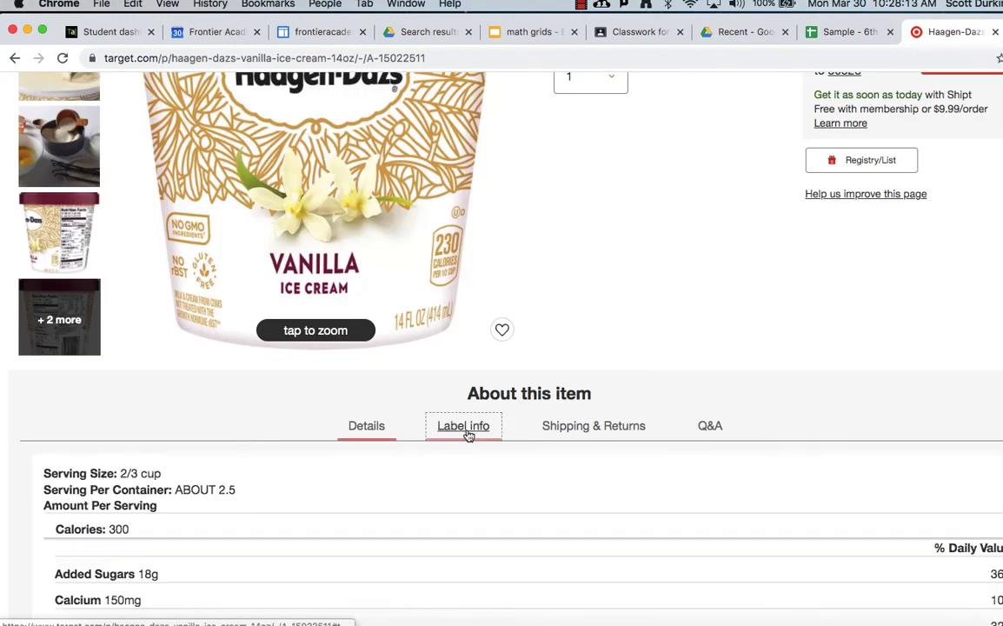
# - Scroll the Häagen-Dazs vanilla product page to its label showing 300 calories
pyautogui.scroll(-3)
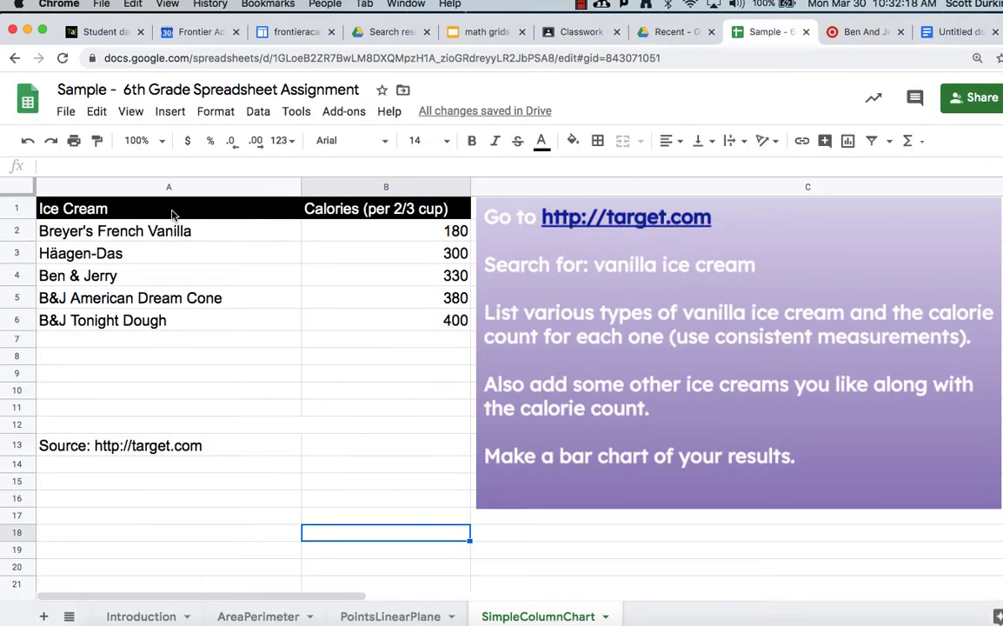
pyautogui.moveTo(285, 379)
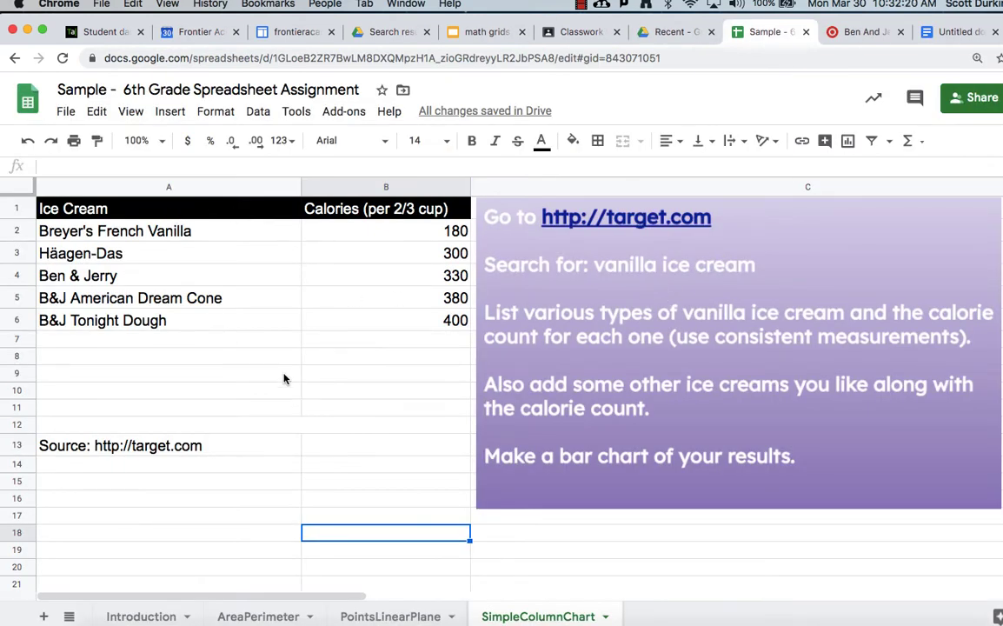
pyautogui.moveTo(110, 208)
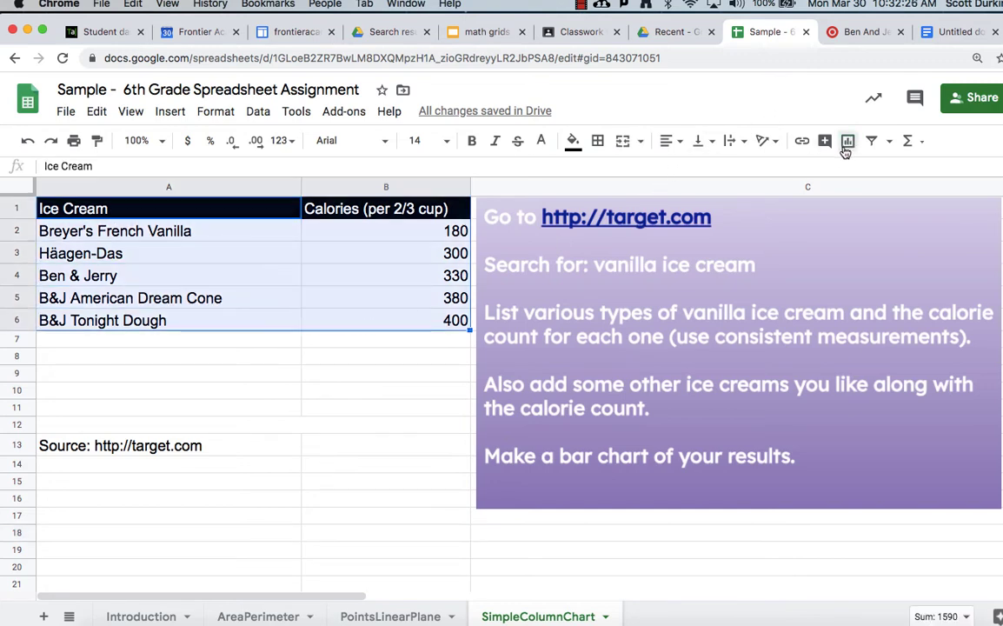
# - Insert a chart from the ice cream calorie table and make it a column chart
pyautogui.click(873, 140)
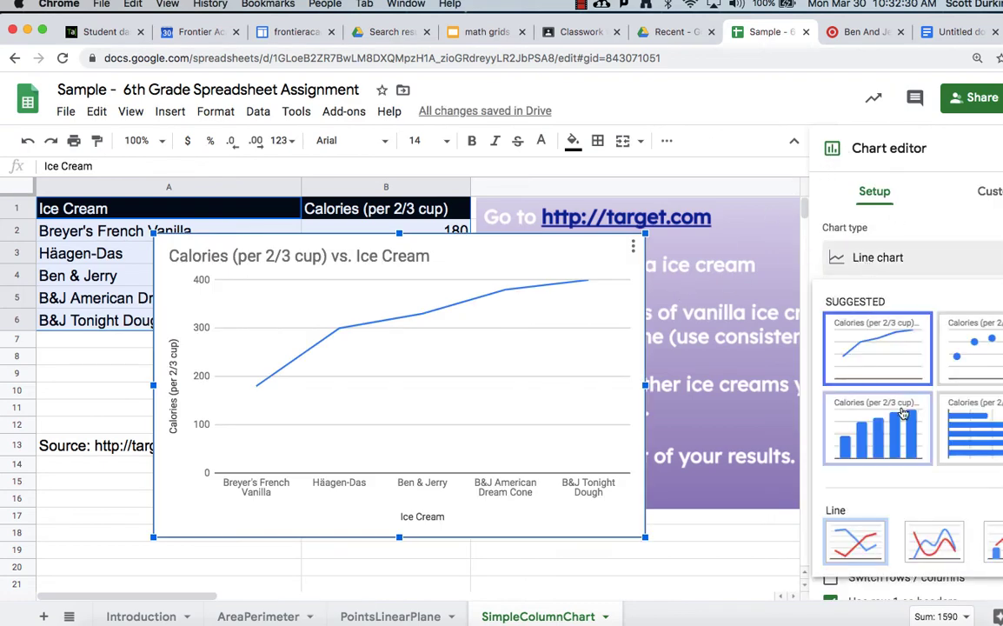
pyautogui.click(877, 427)
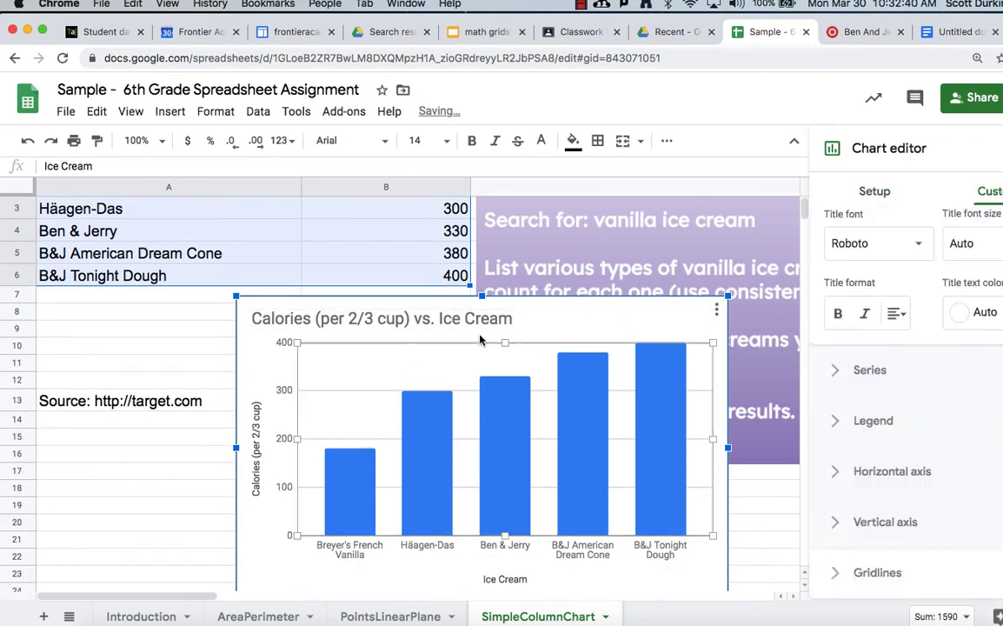
# - Type the chart title 'Ice Cream Brands - Number of Calories per 2/3 cup'
pyautogui.write('Ice Cream Brands - Number of Calories per 2/')
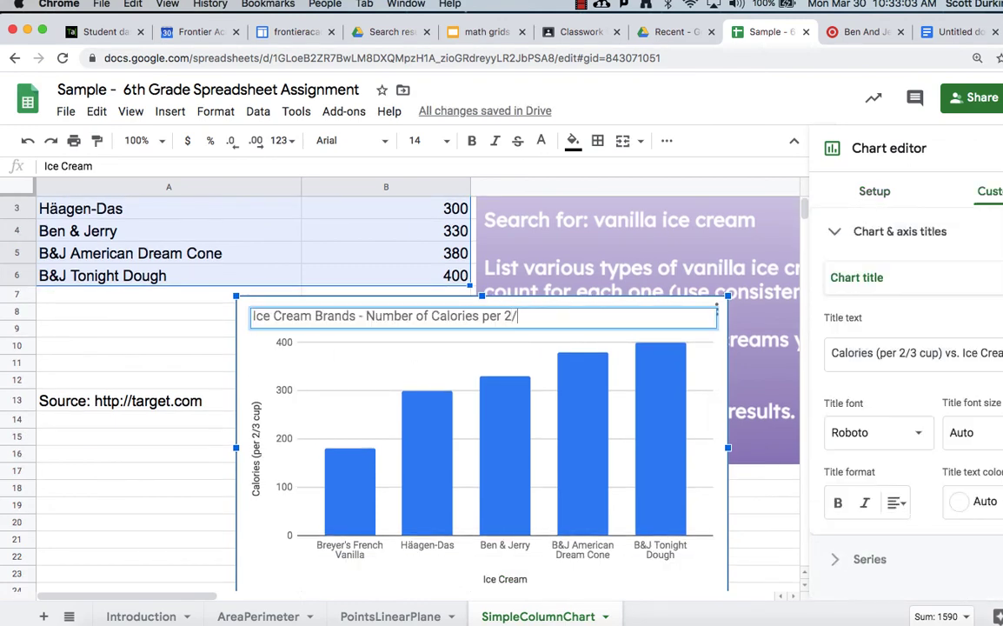
pyautogui.write('3 cup')
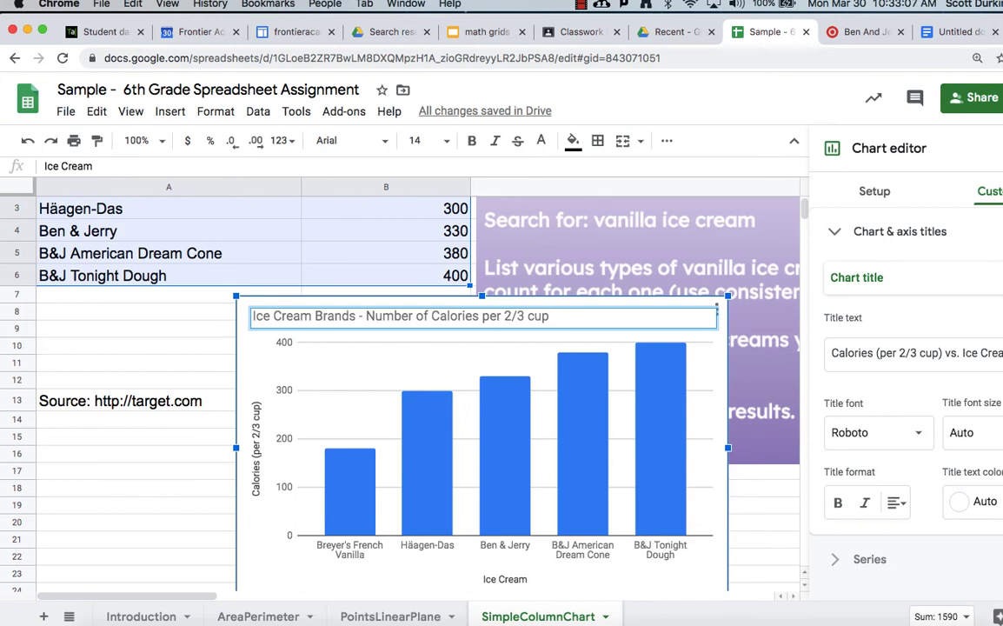
pyautogui.moveTo(412, 187)
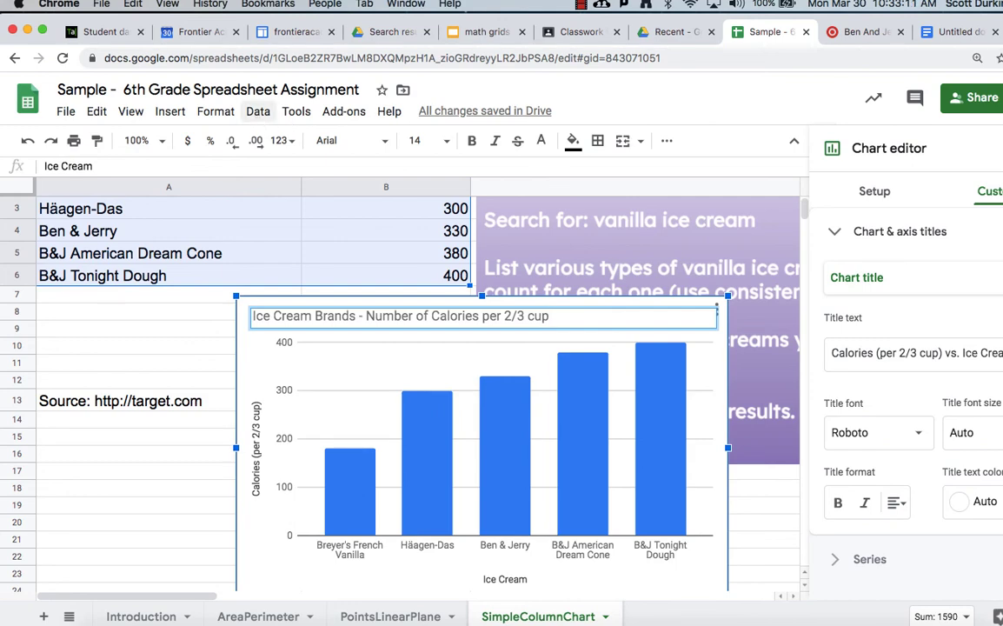
# - Sort the ice cream table by Calories (per 2/3 cup) Z→A, using the header row
pyautogui.click(257, 111)
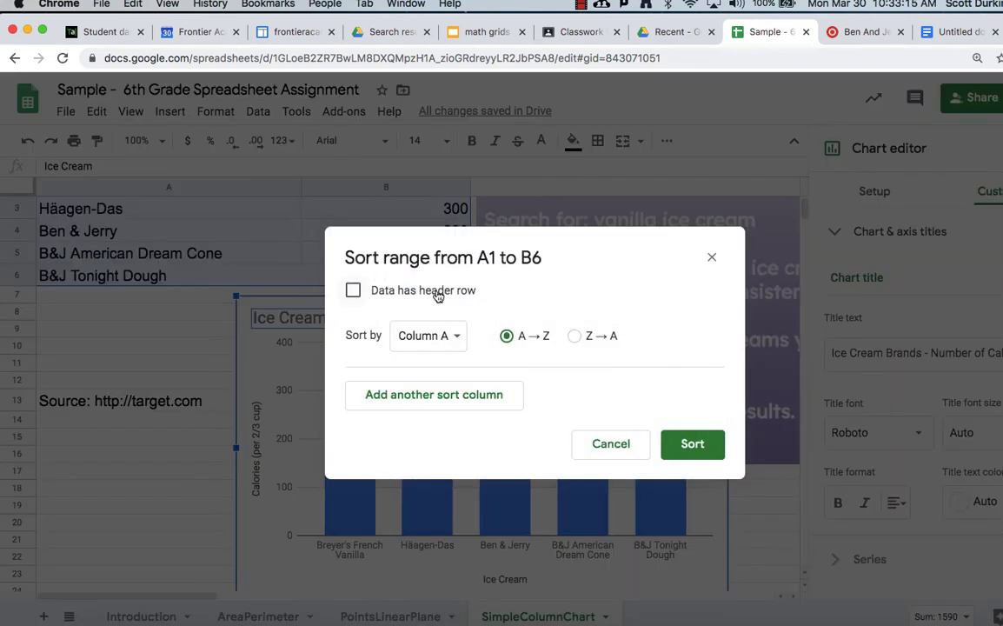
pyautogui.click(353, 290)
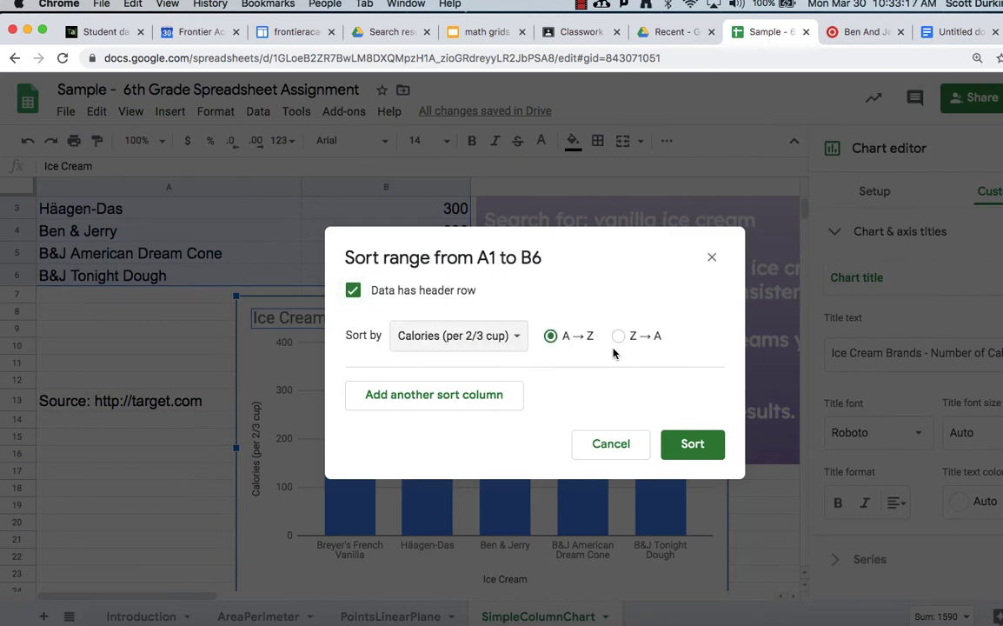
pyautogui.click(618, 337)
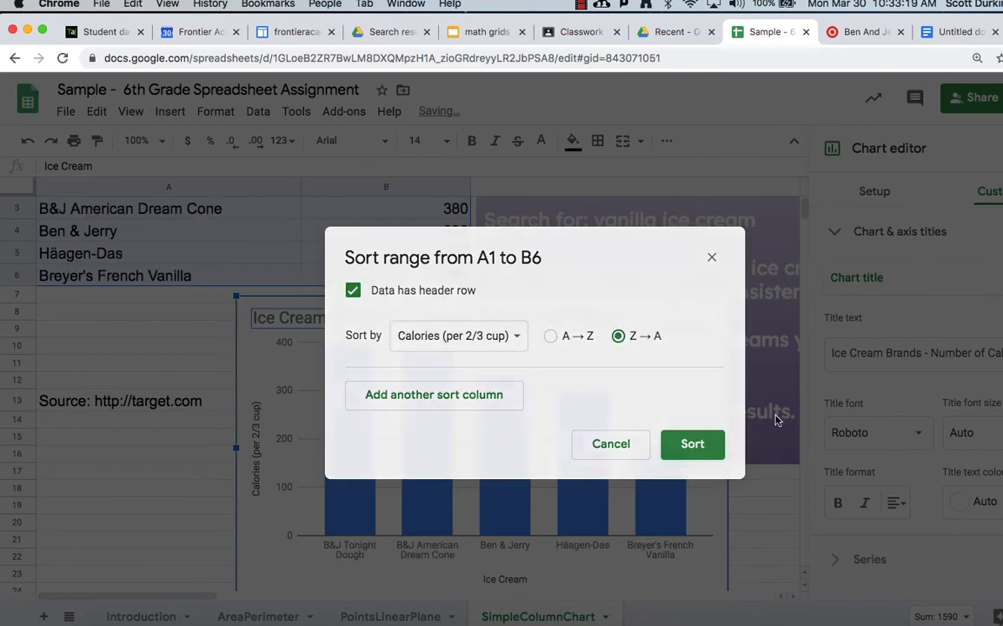
pyautogui.click(692, 444)
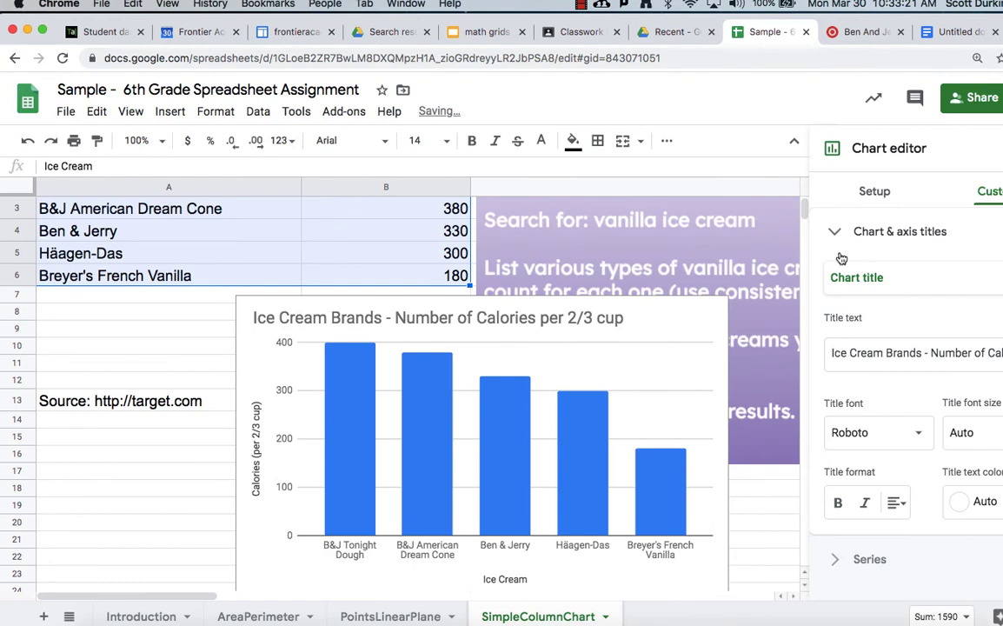